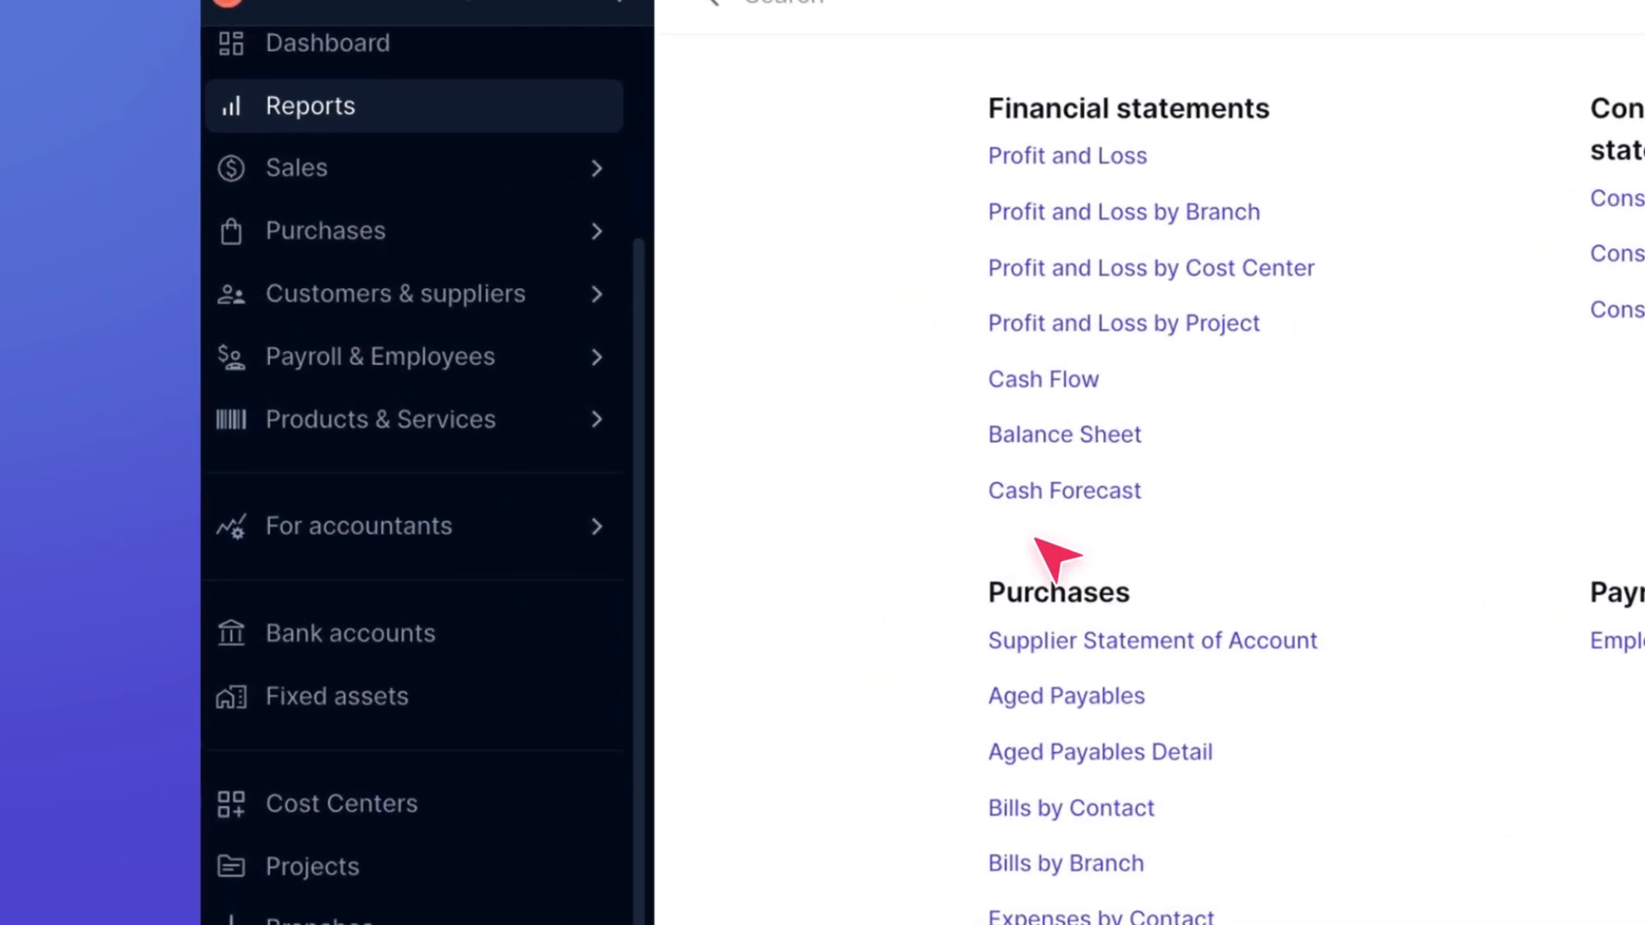
Step: Go to Manual Journals under the For accountants section of the sidebar
scroll("down", 3)
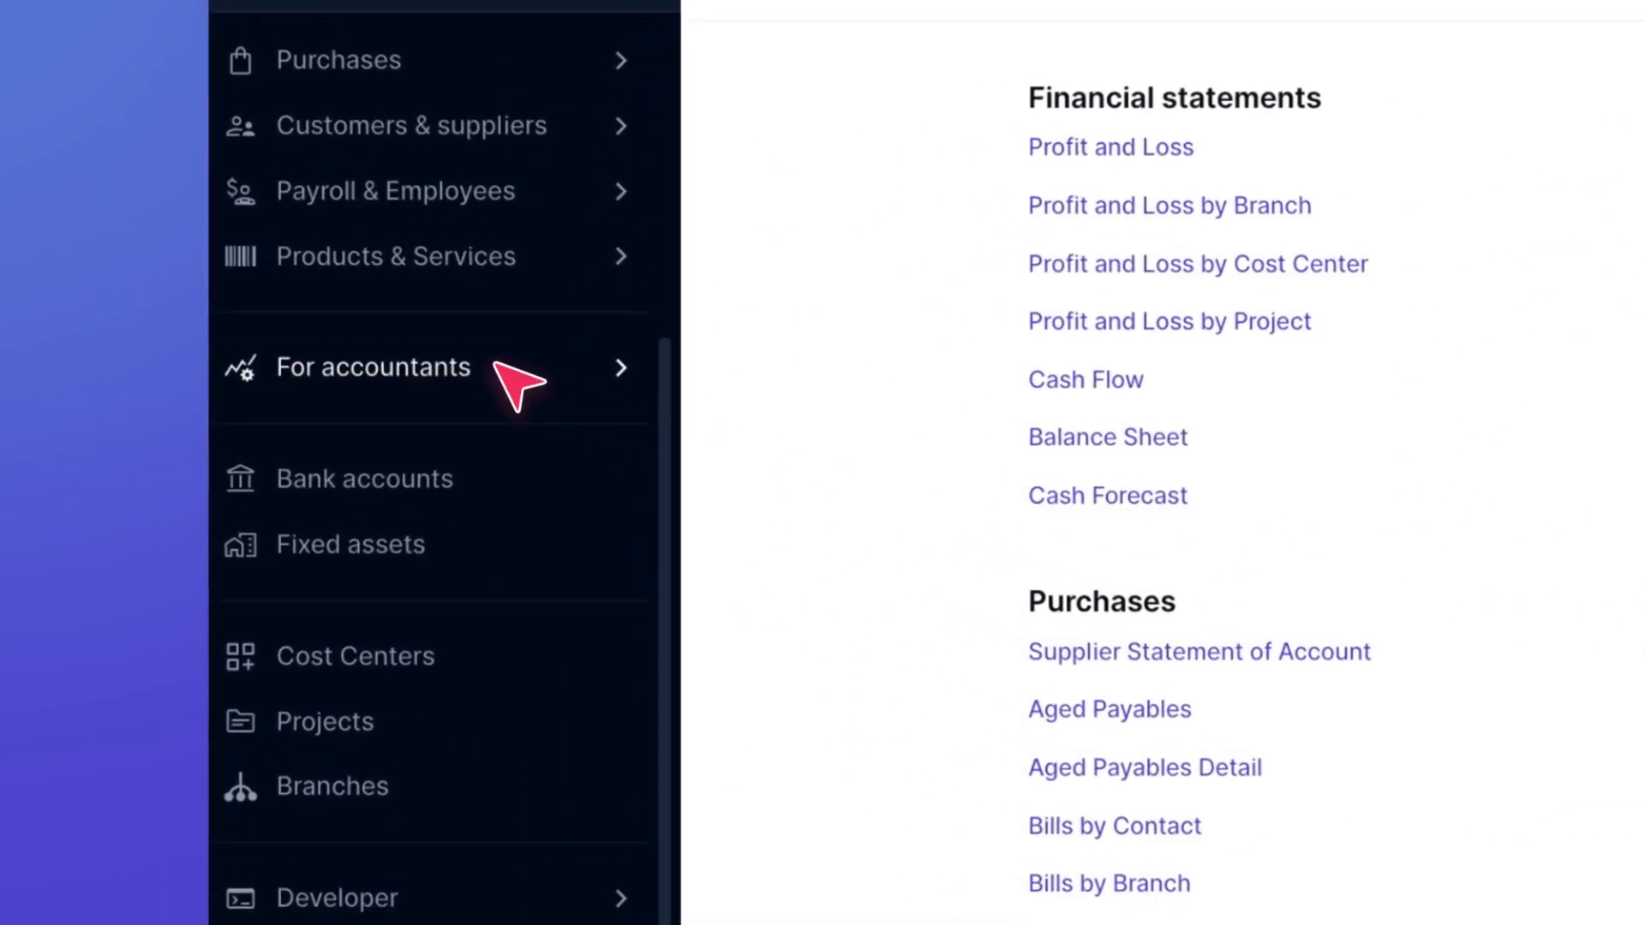
left_click(372, 367)
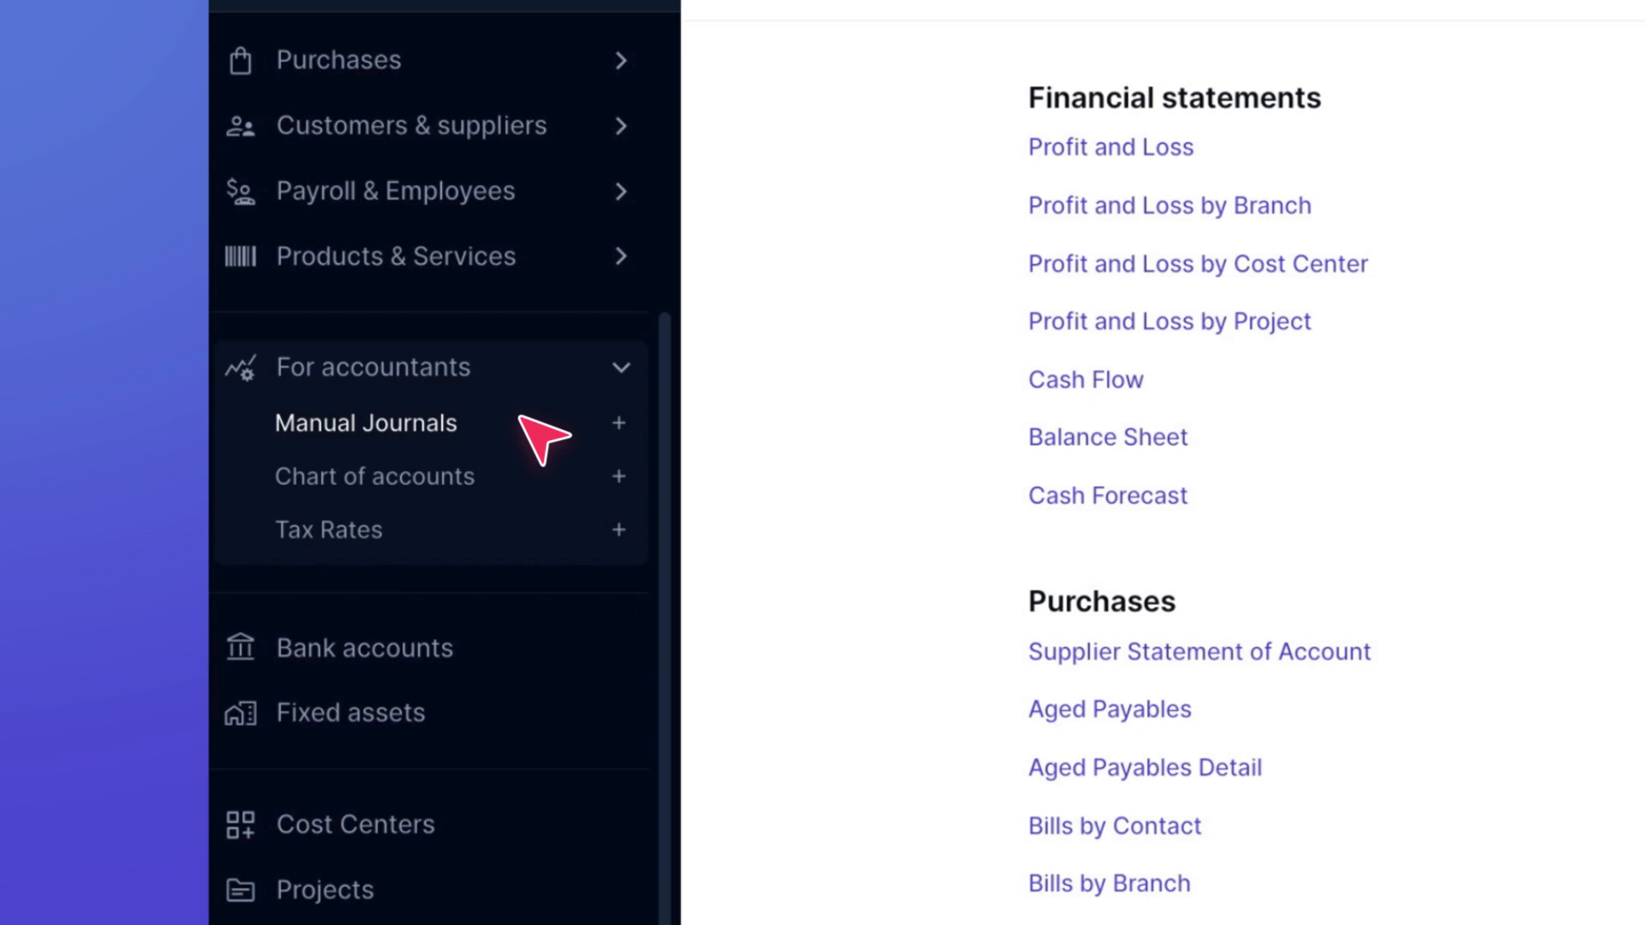
left_click(364, 423)
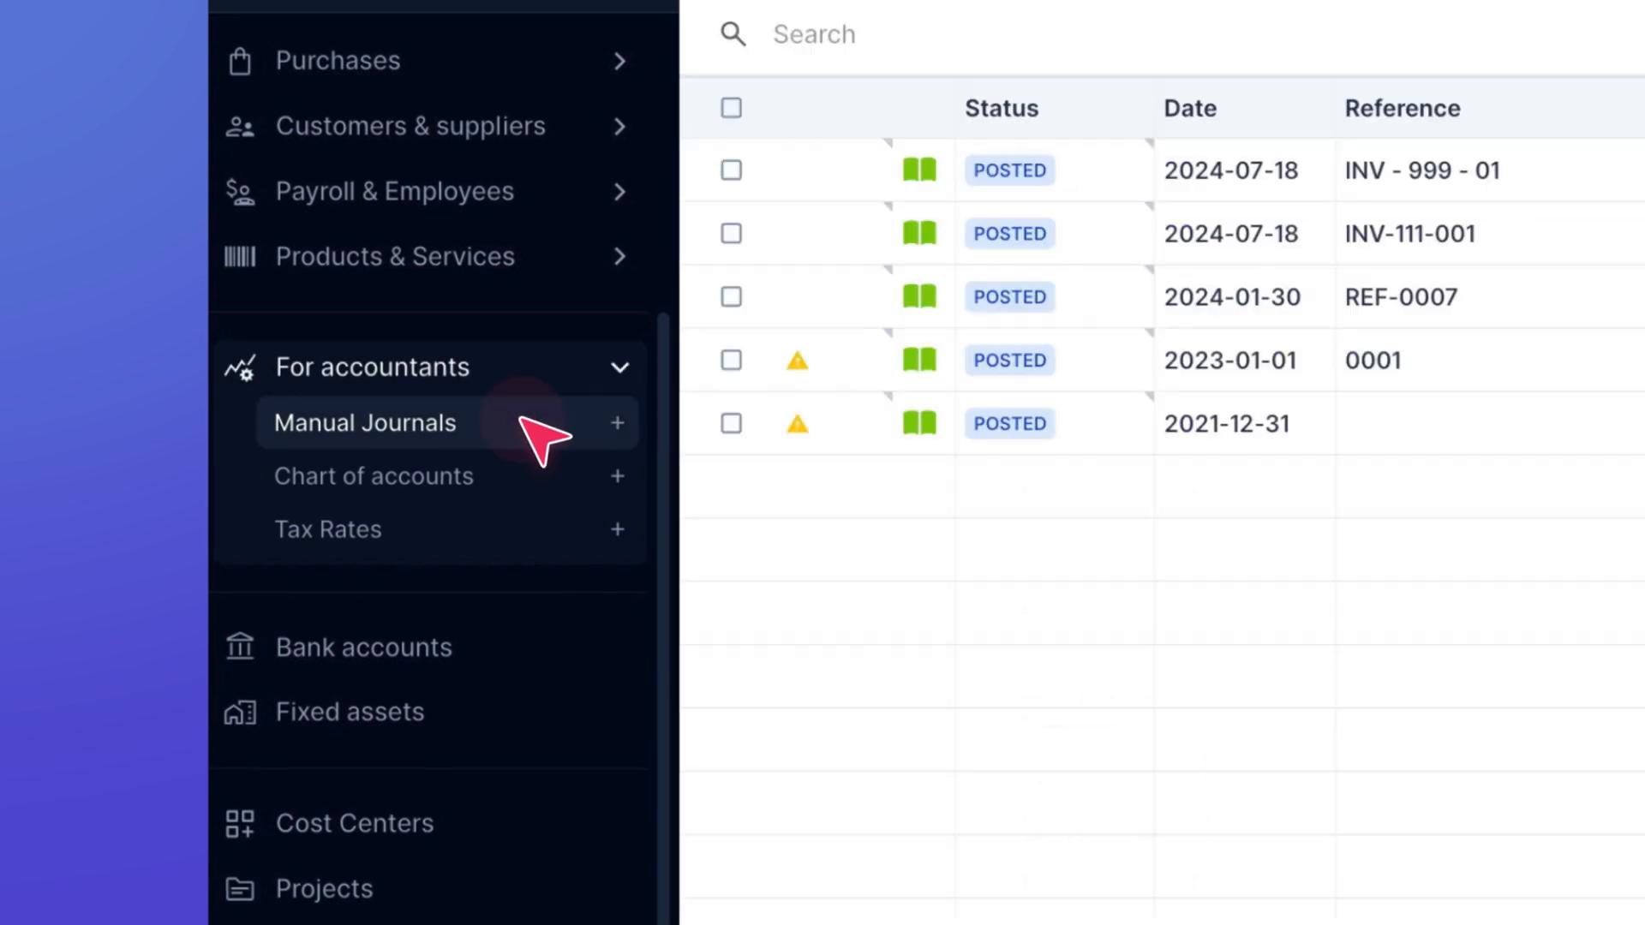
left_click(364, 423)
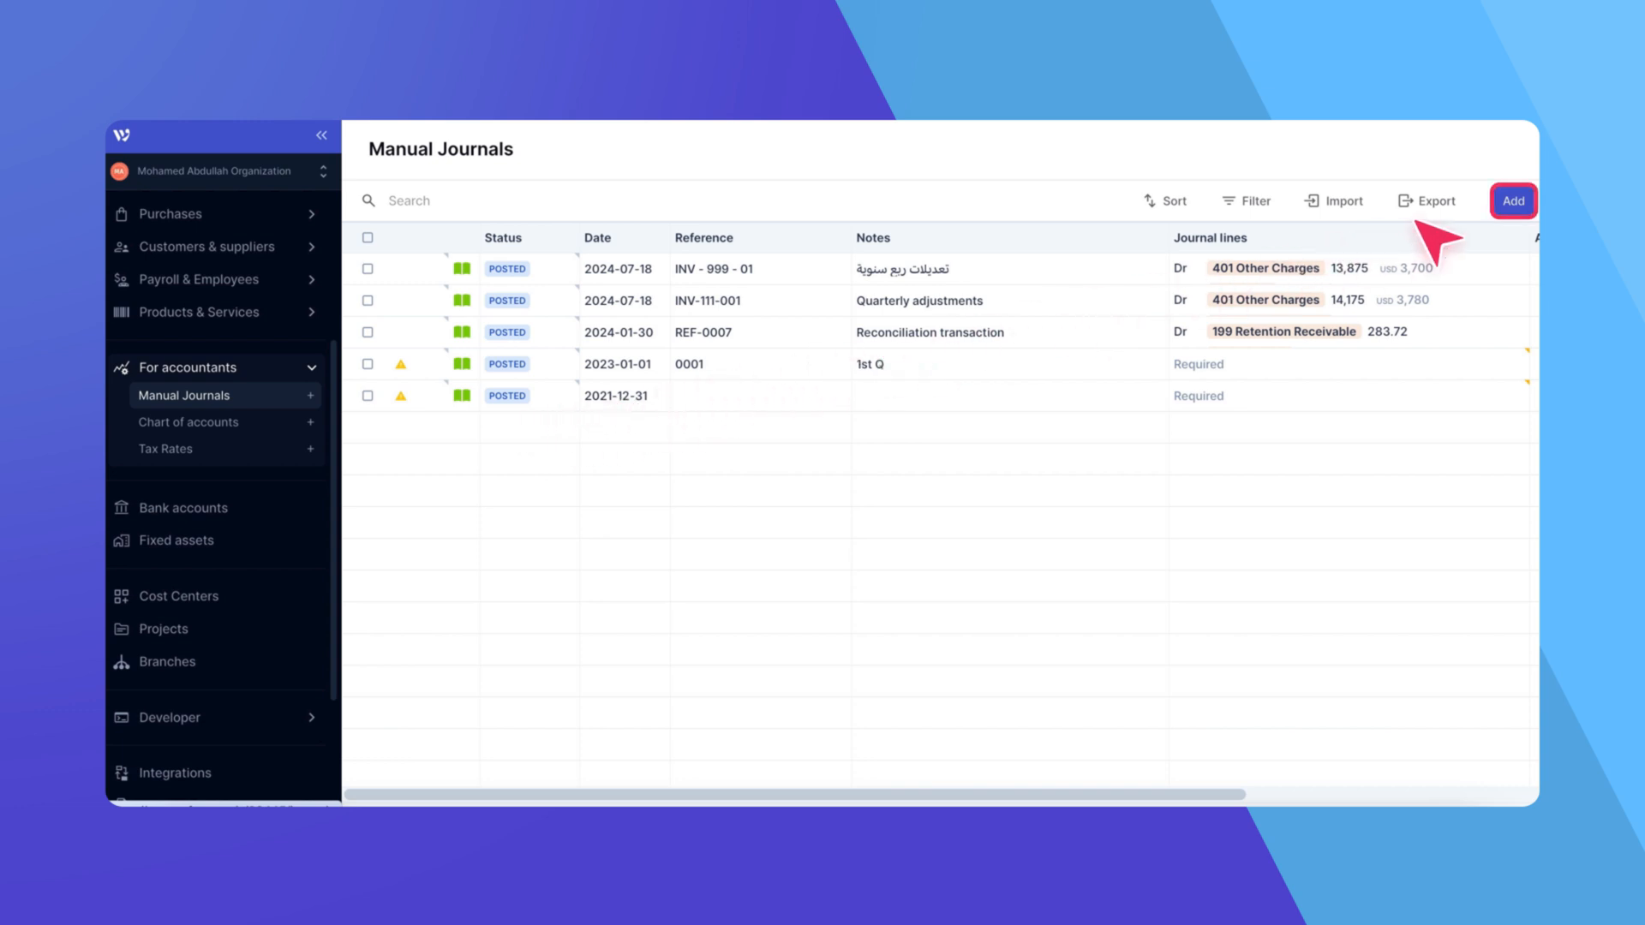
Step: Start a new journal with reference Inv-0011 and note 'Interbank Euro to SAR'
left_click(1513, 200)
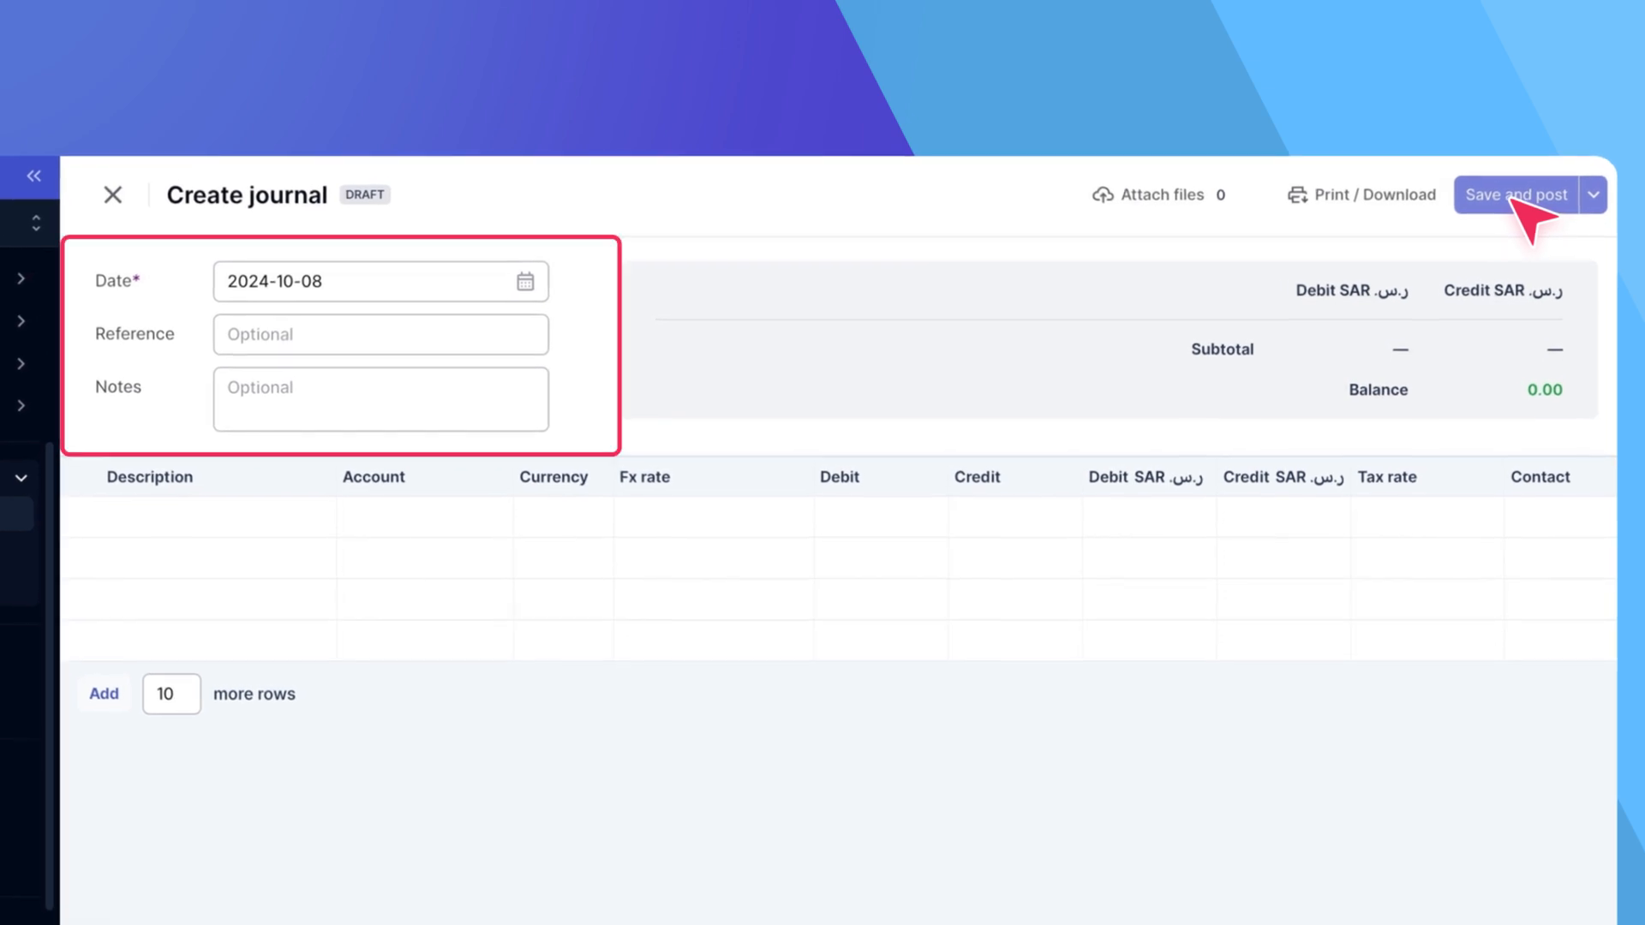
left_click(380, 281)
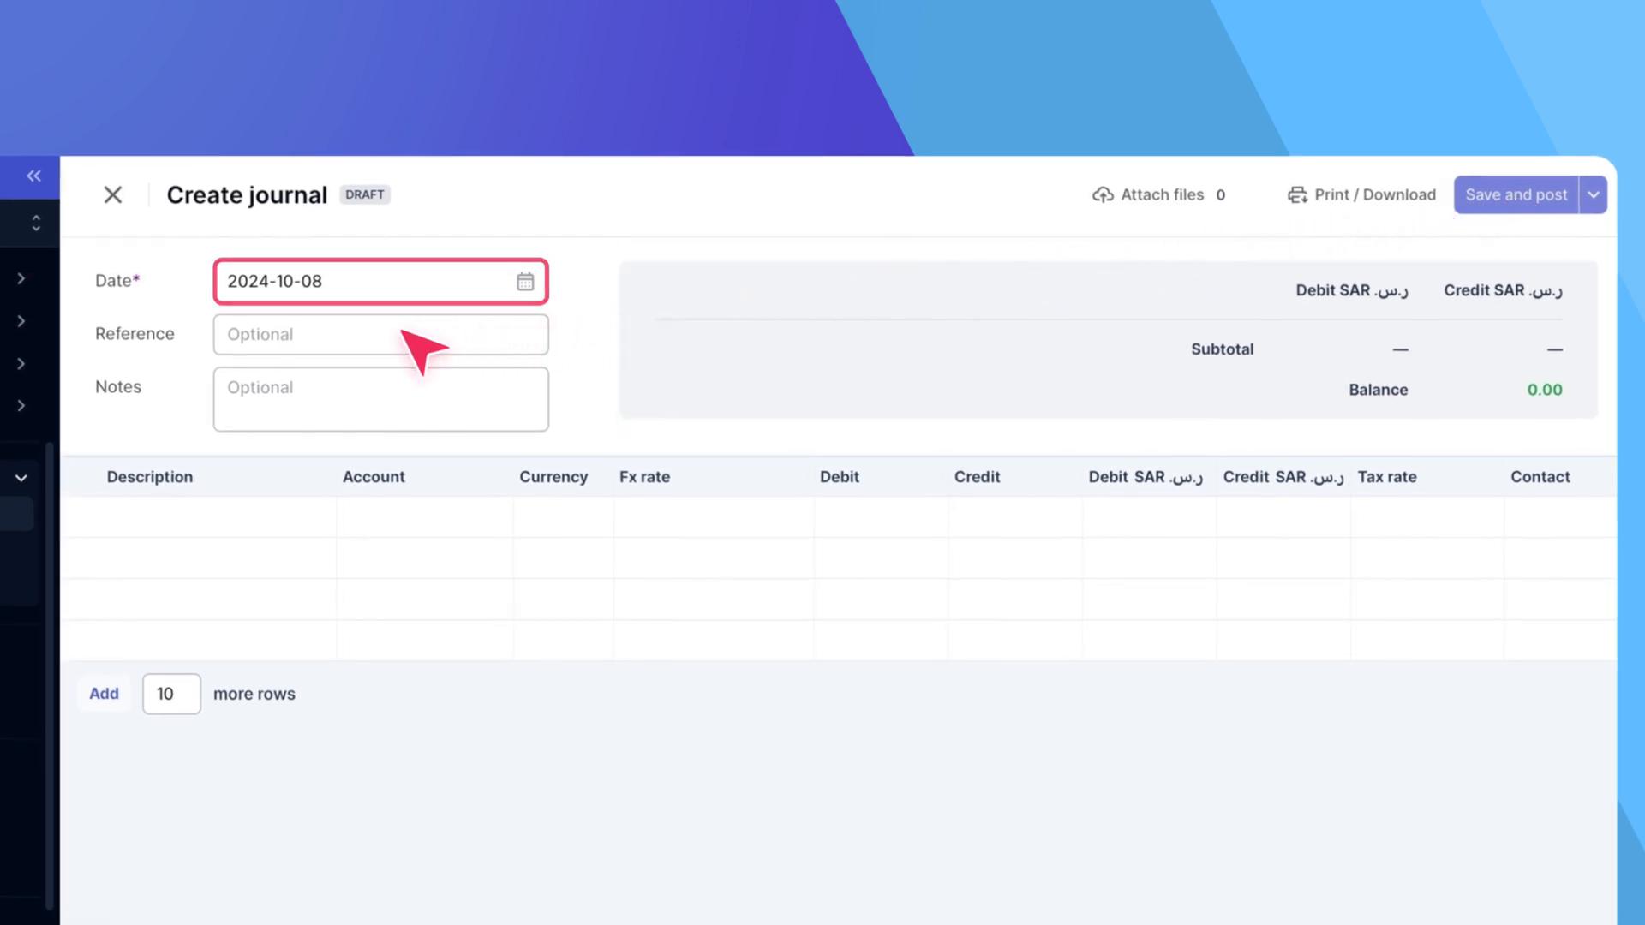
type("Inv-0011")
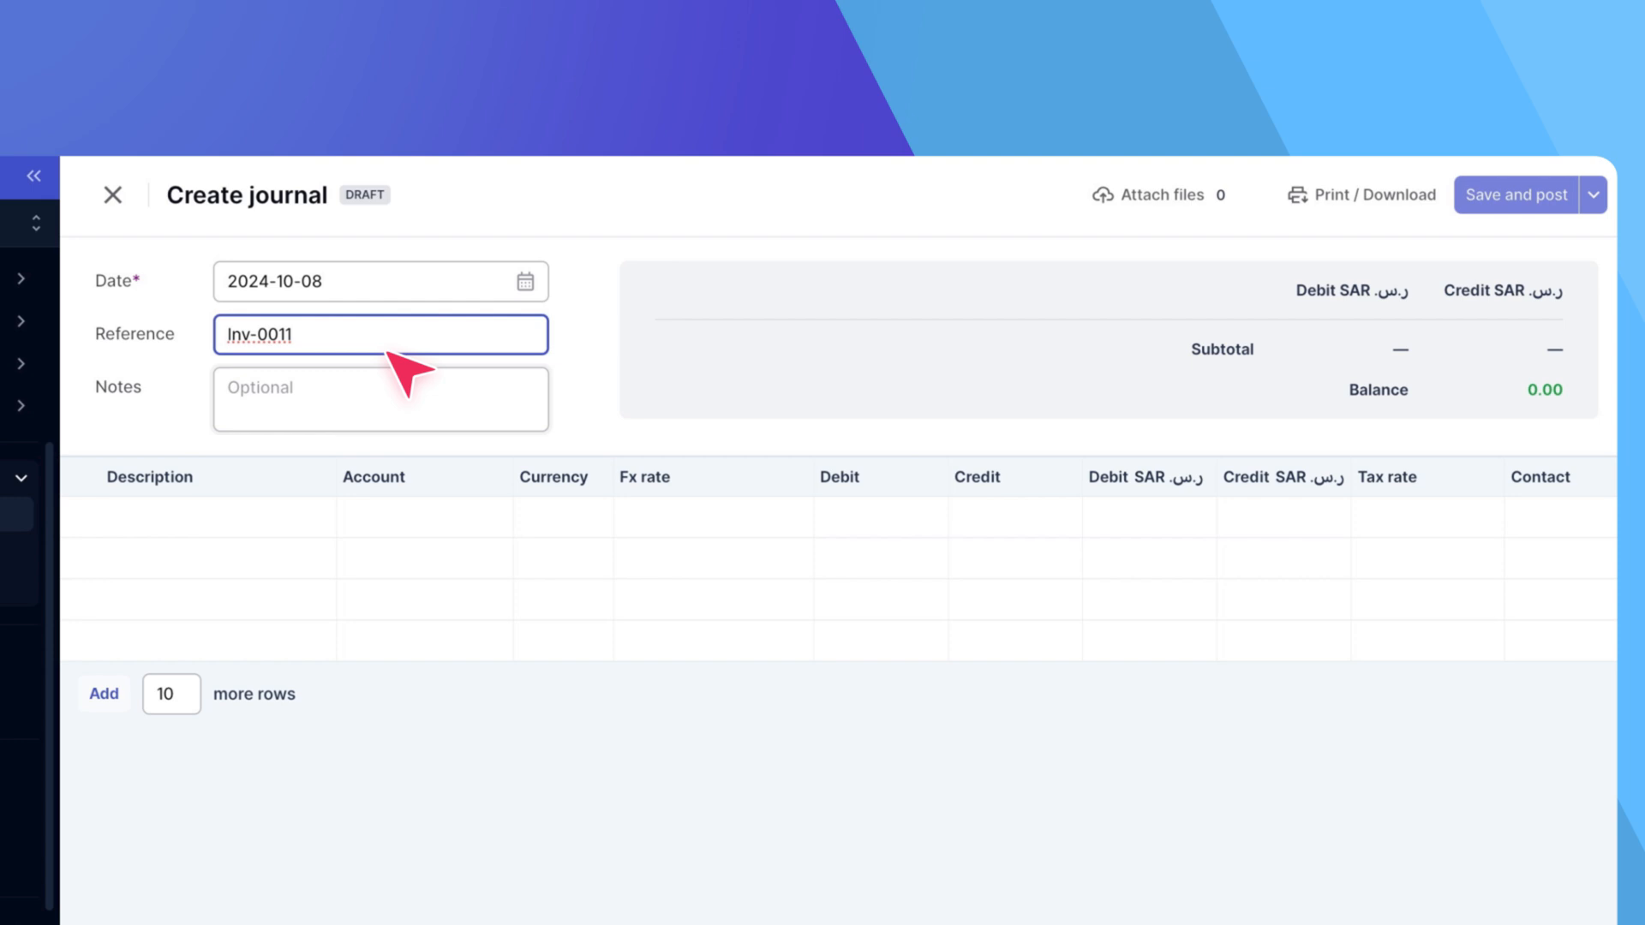
type("Interbank Euro to SAR")
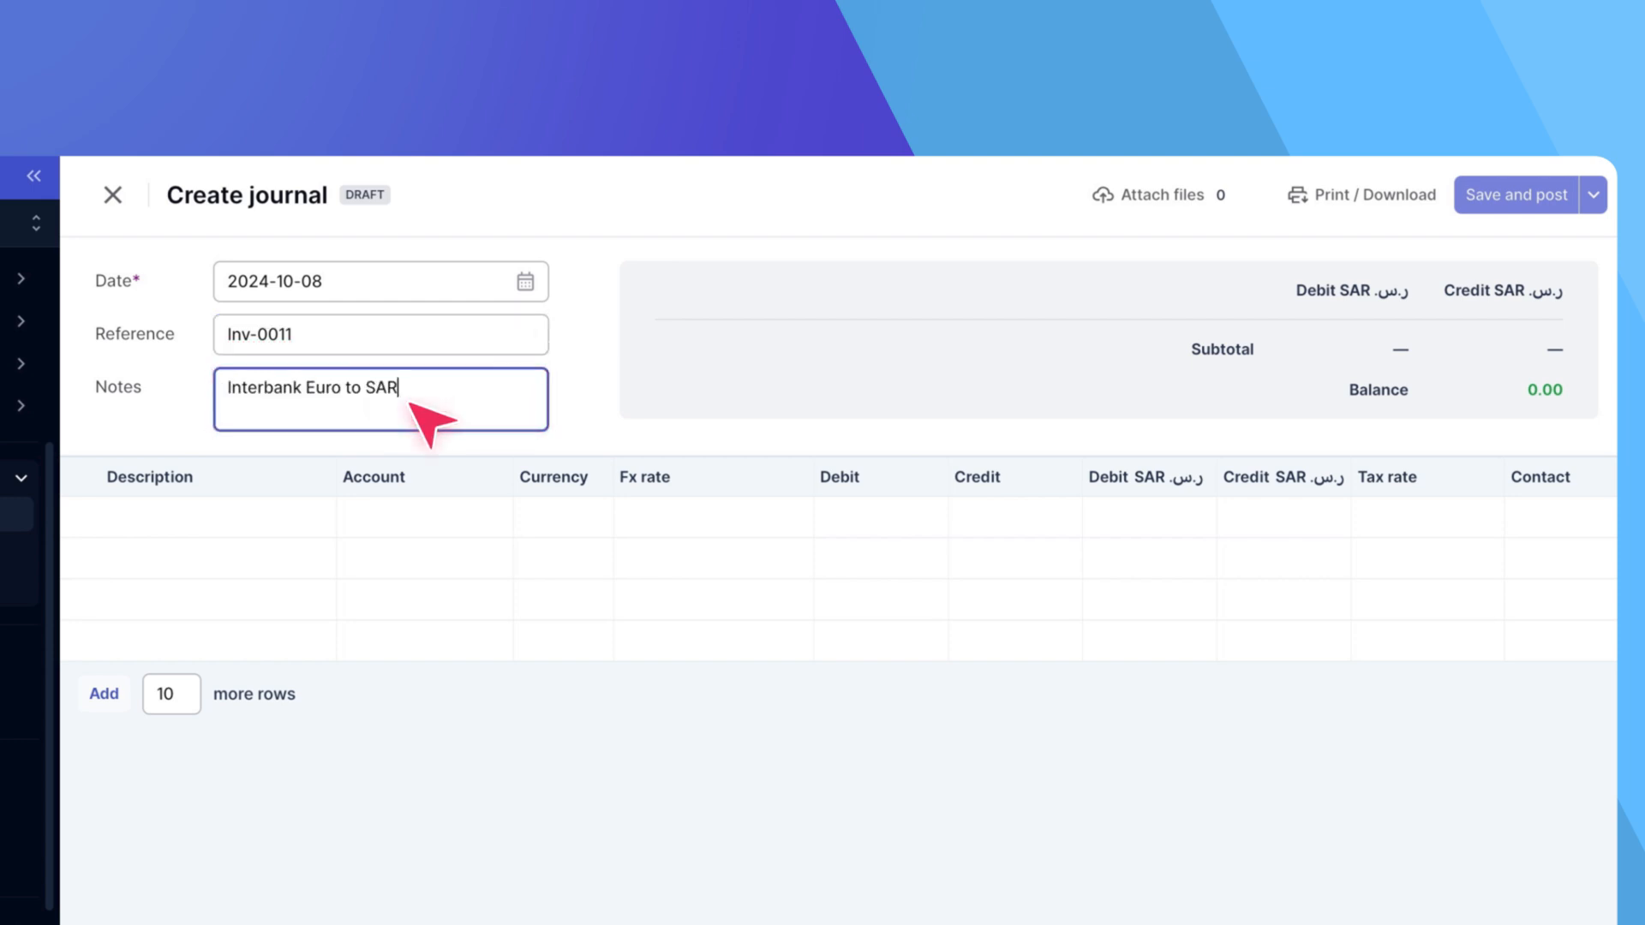
mouse_move(637, 401)
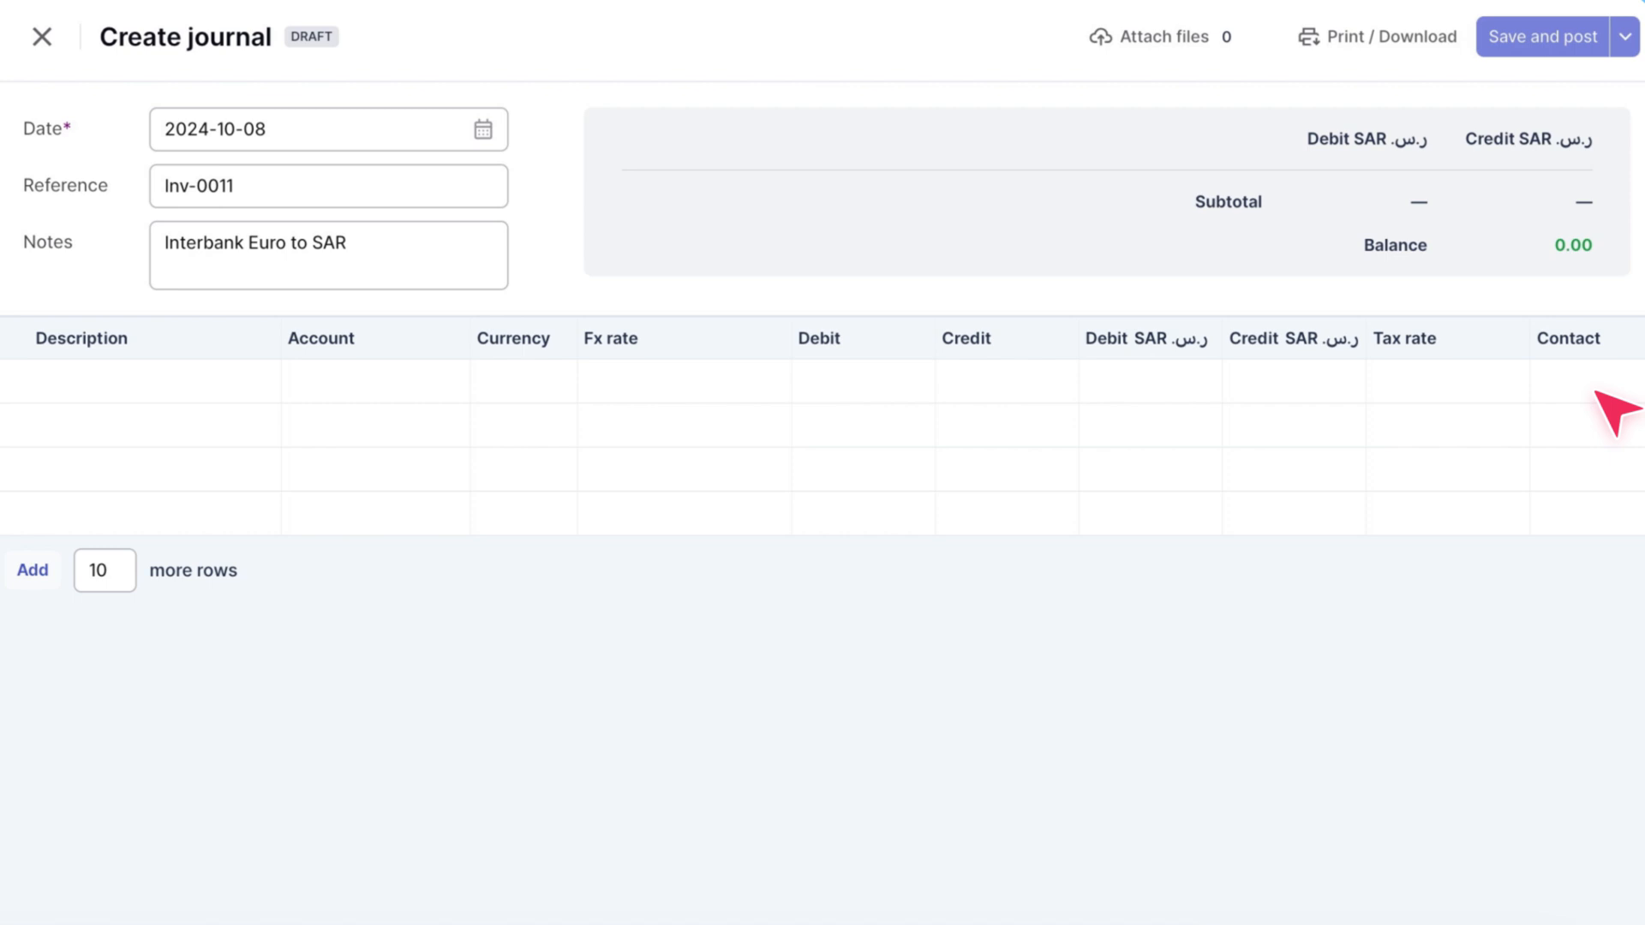
mouse_move(575, 408)
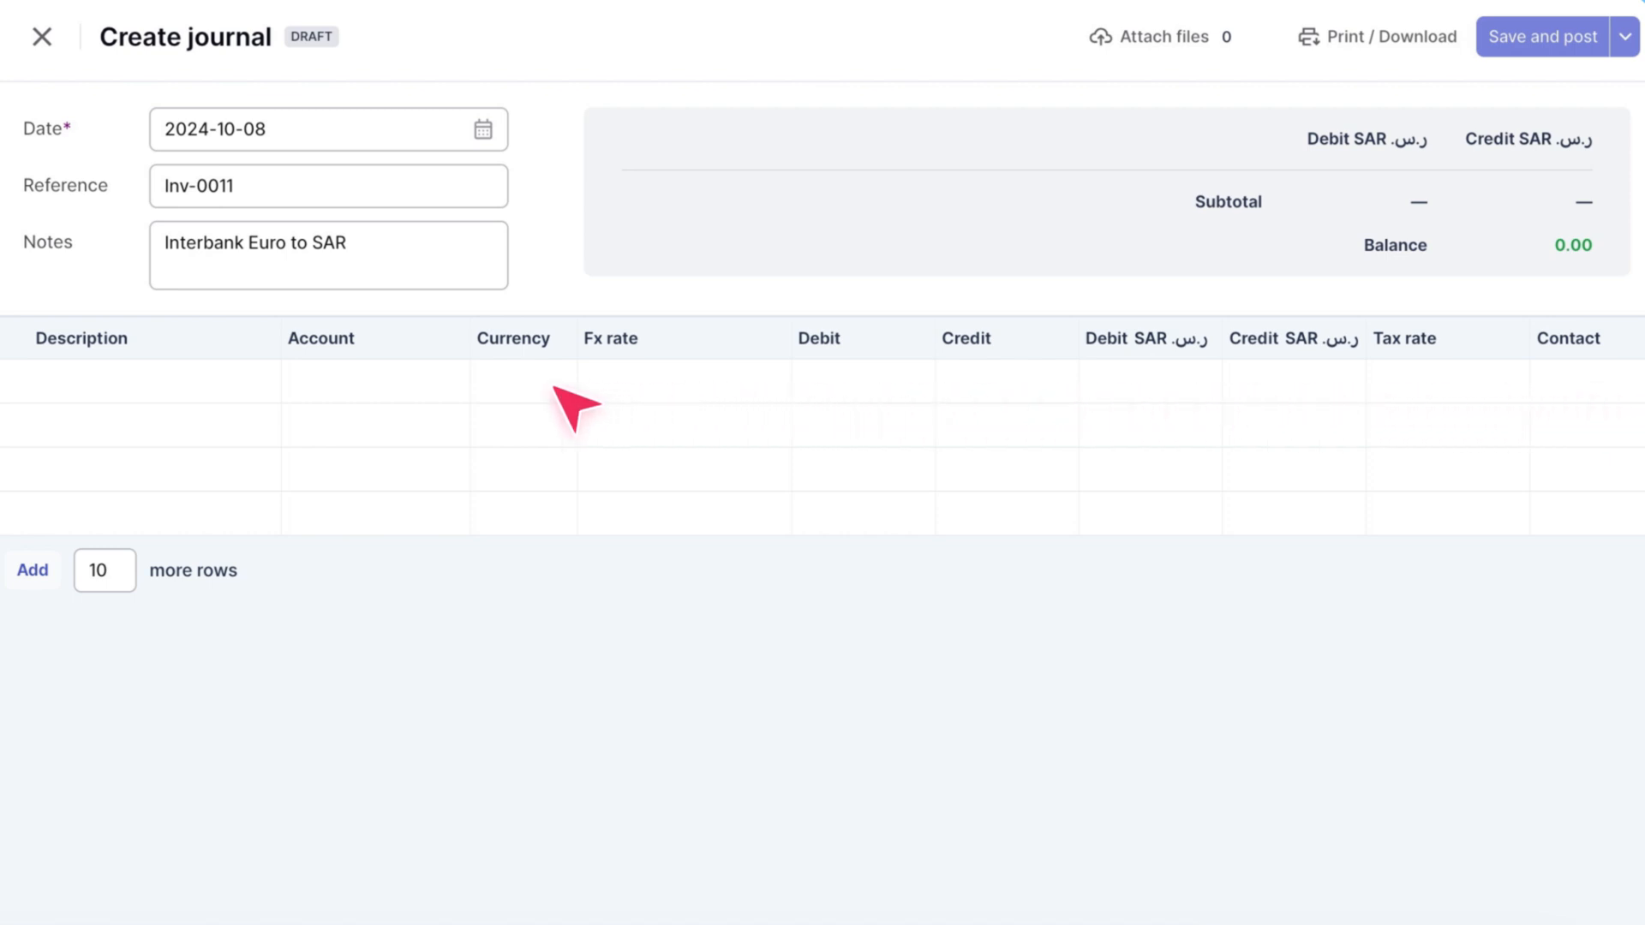
Step: Credit account 110 BNP Euro with EUR 1,000 on the first journal line
left_click(372, 380)
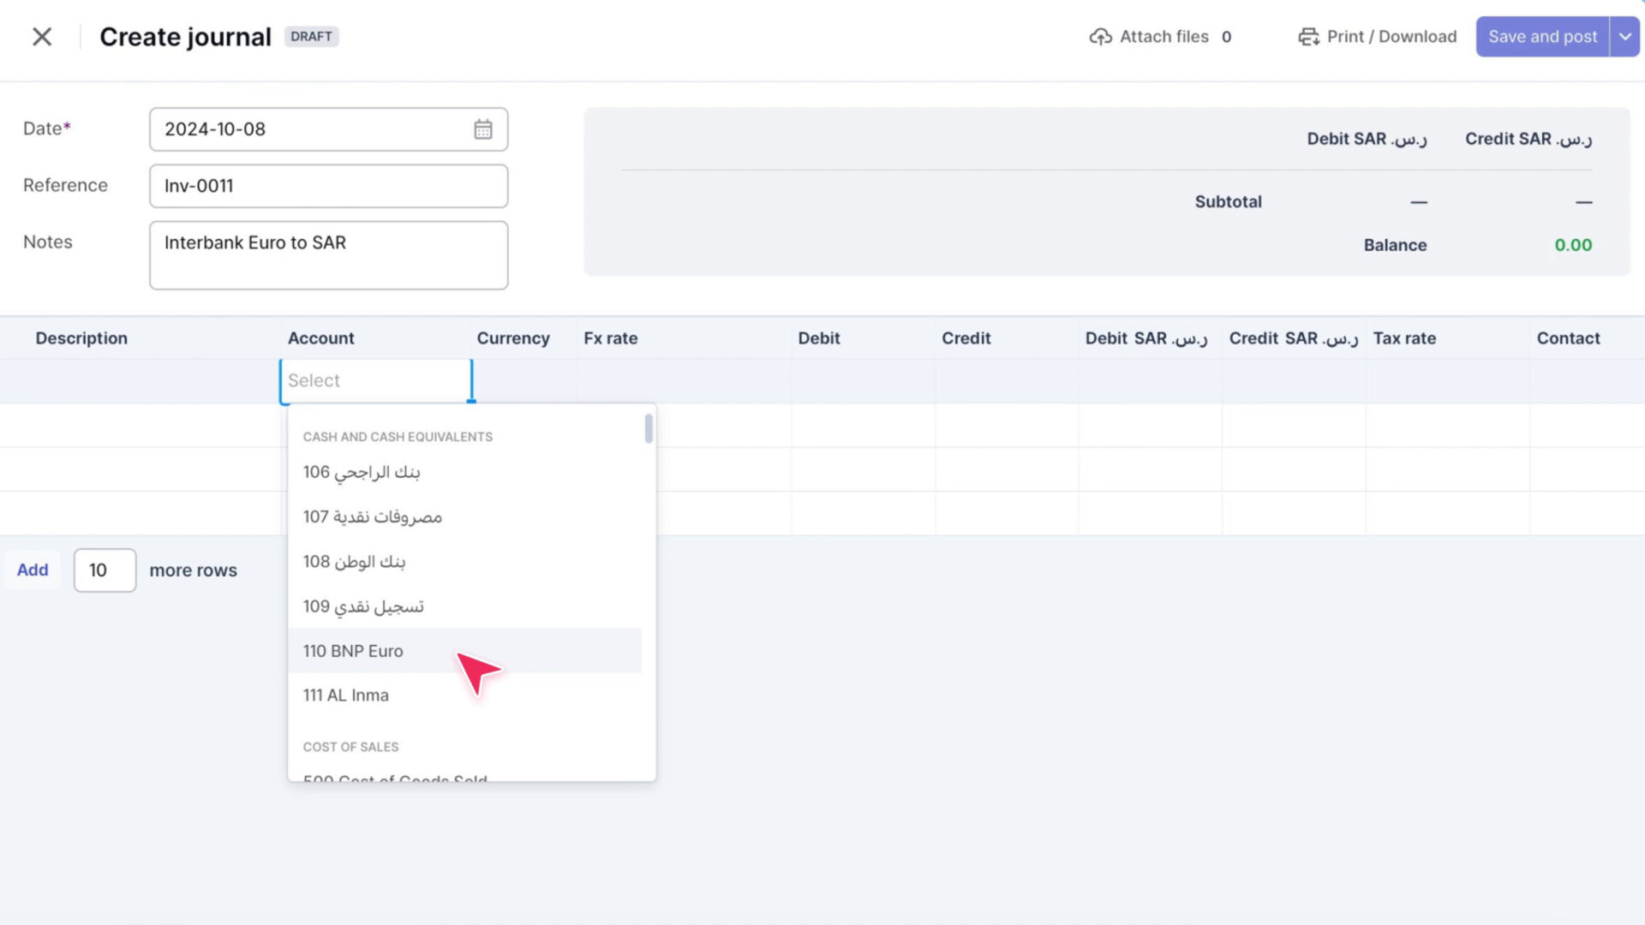
left_click(353, 651)
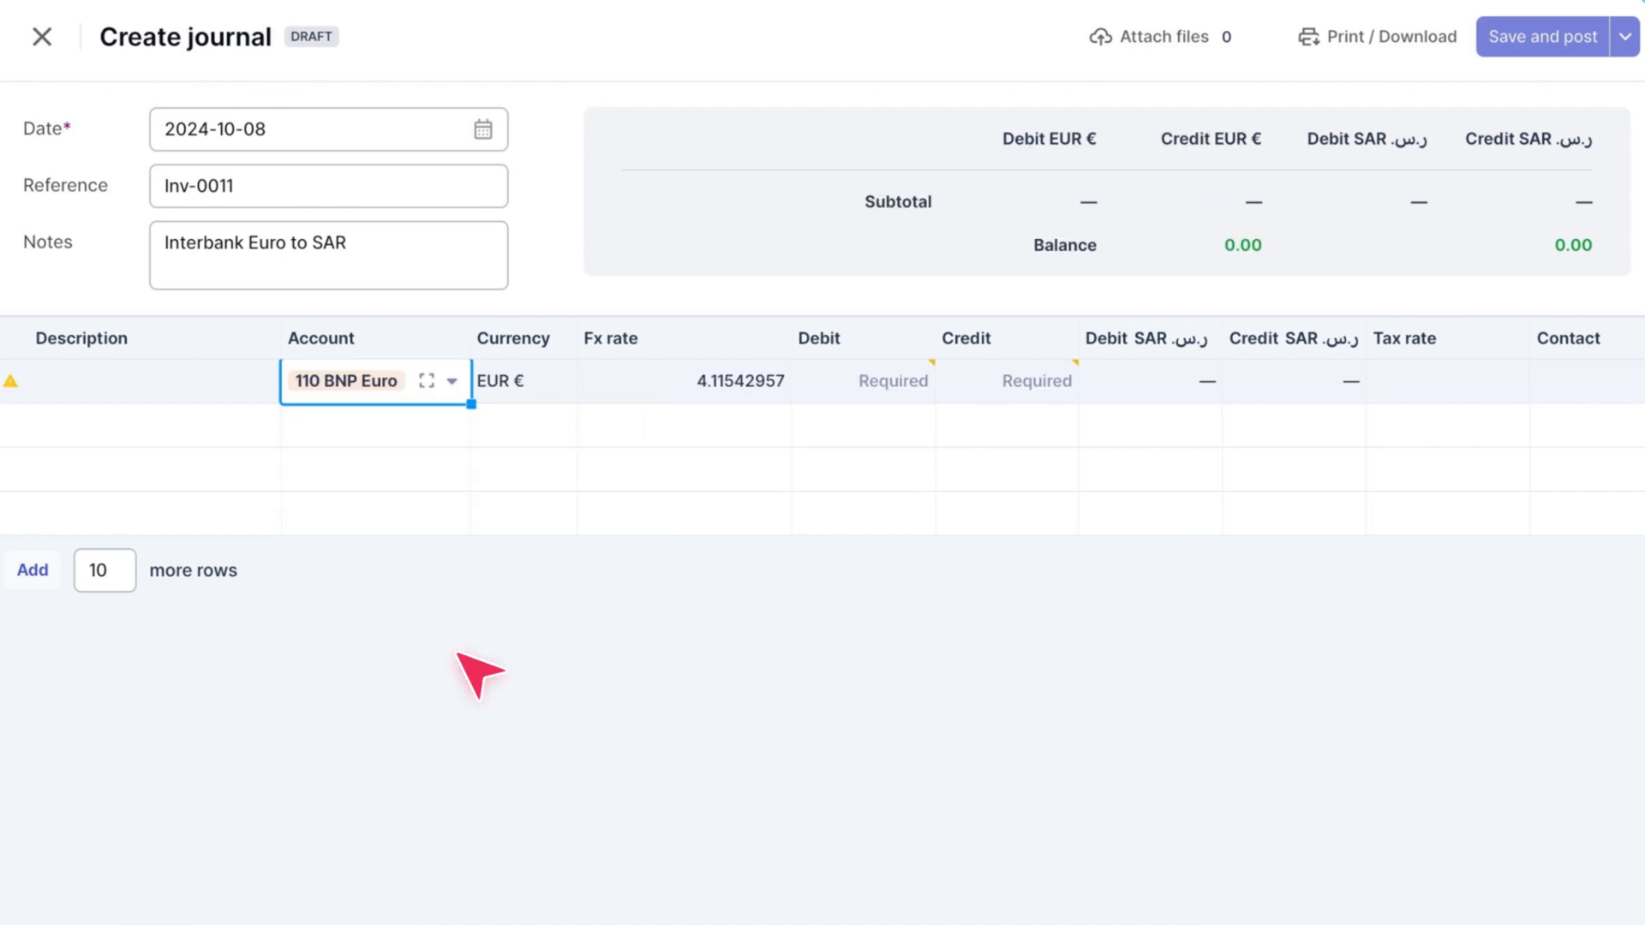
left_click(523, 380)
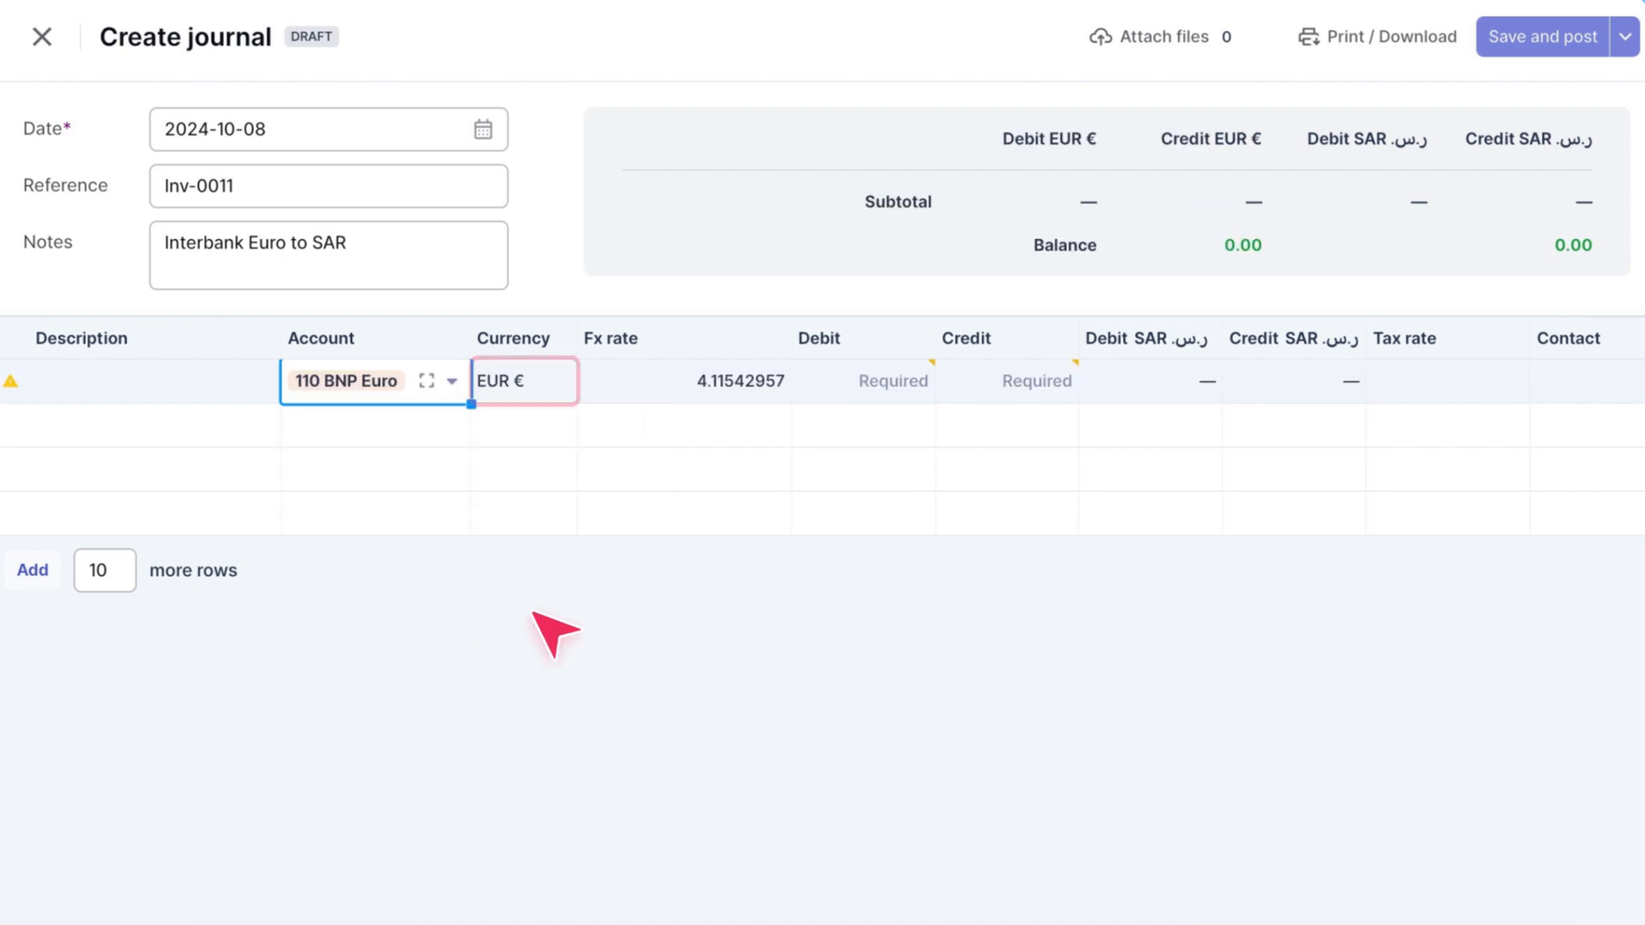
left_click(1006, 380)
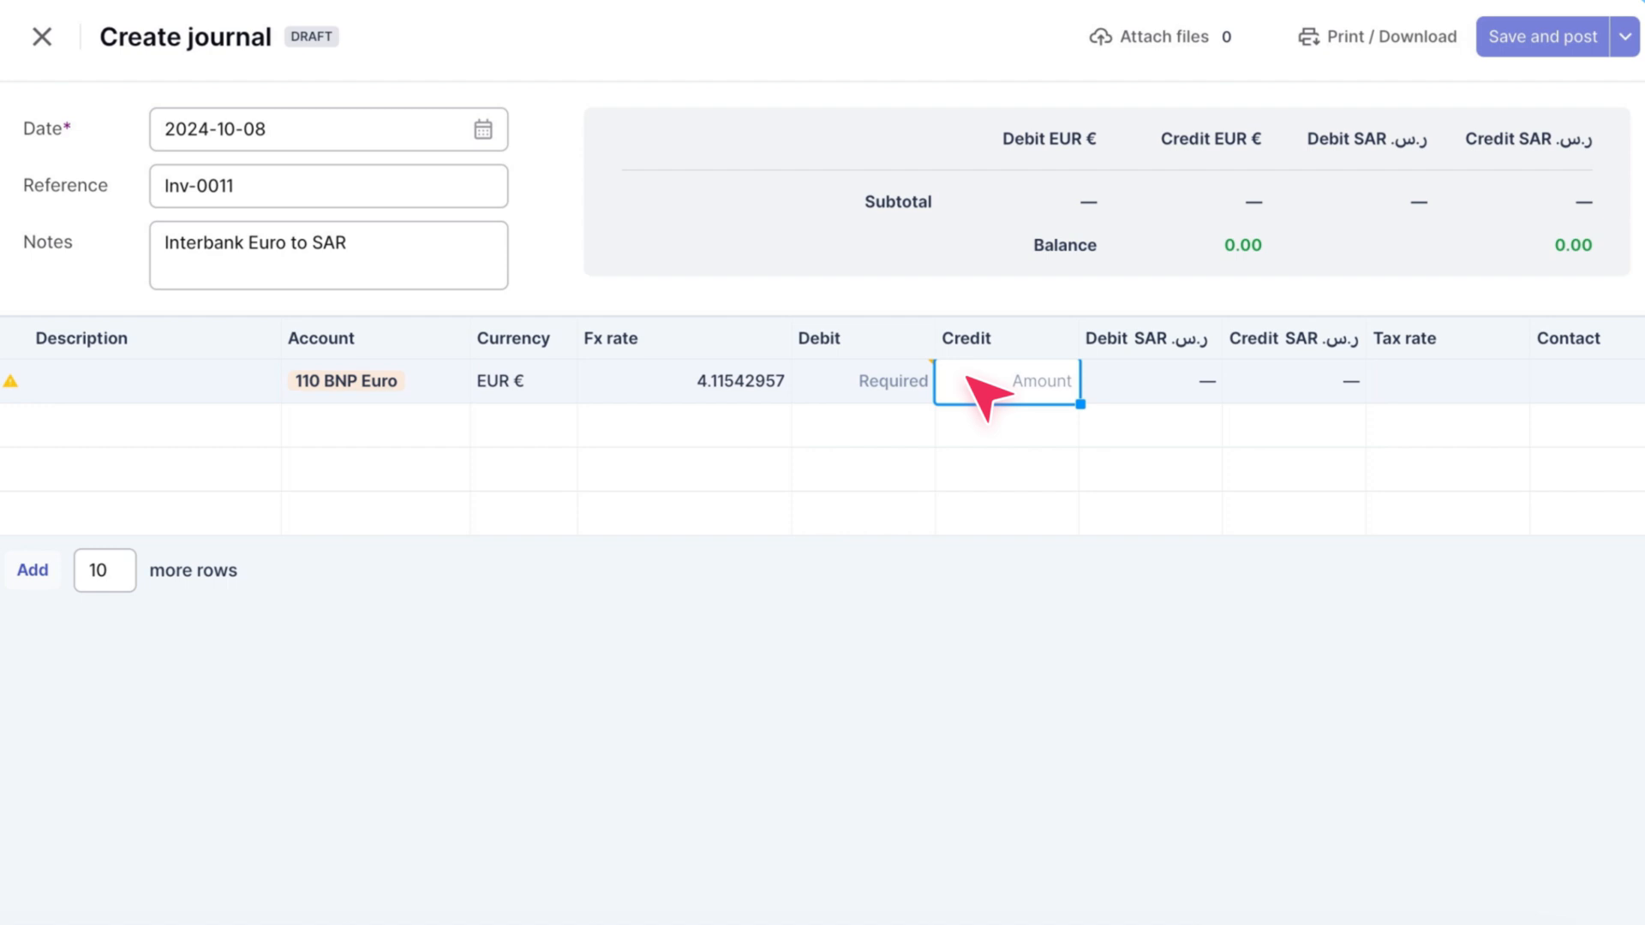
type("1000")
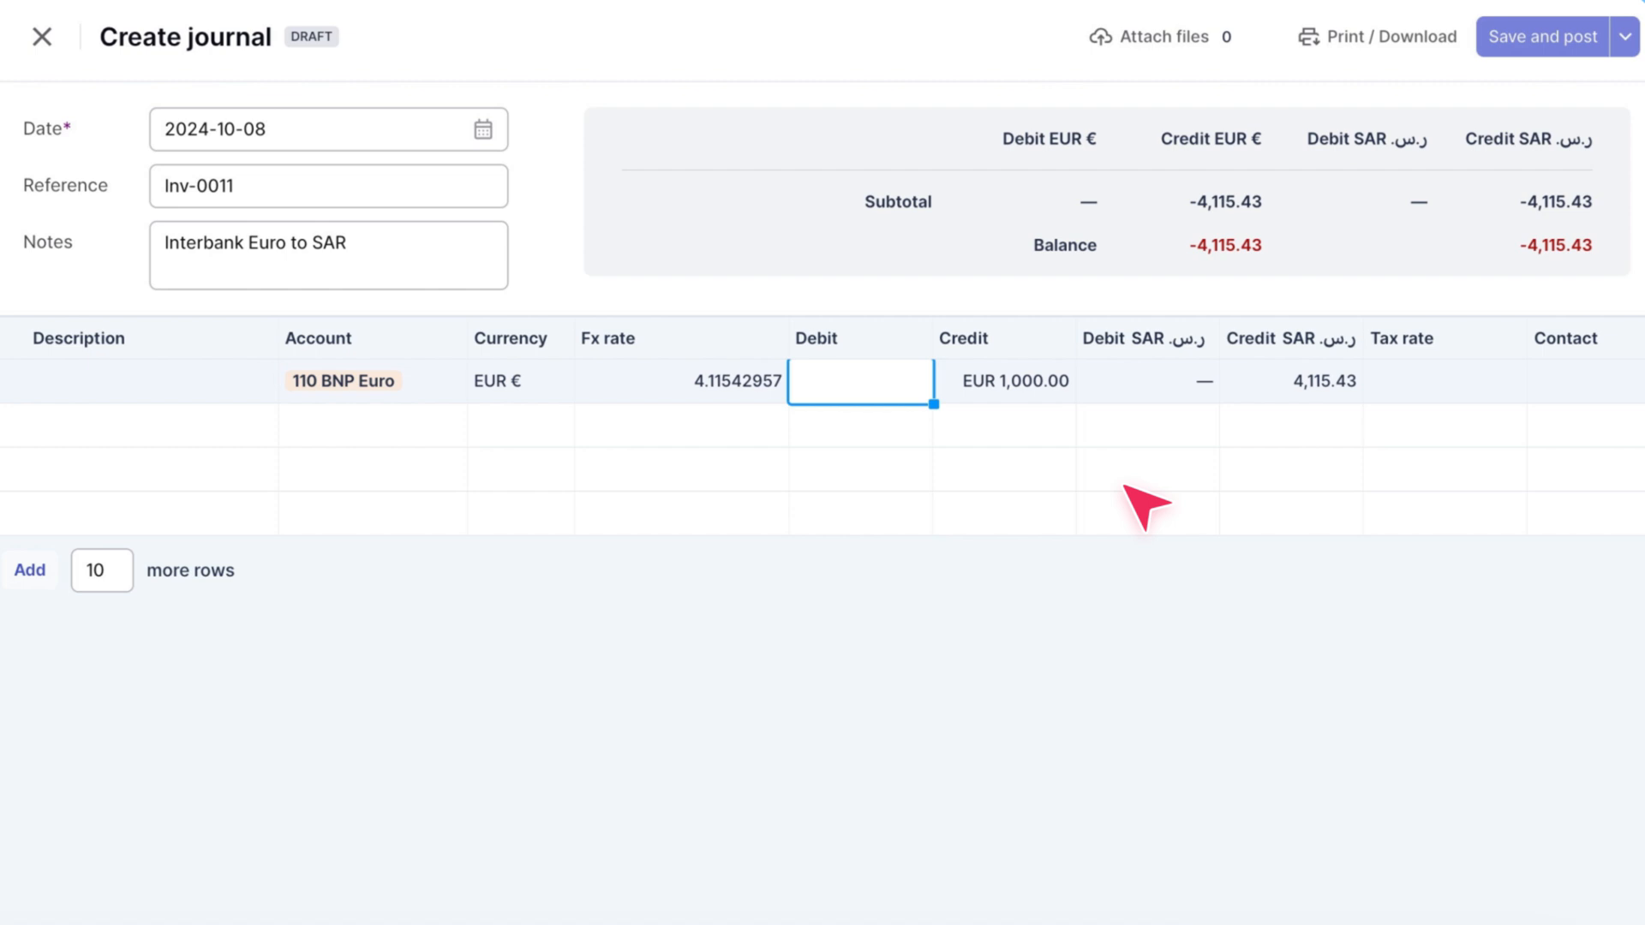
mouse_move(891, 455)
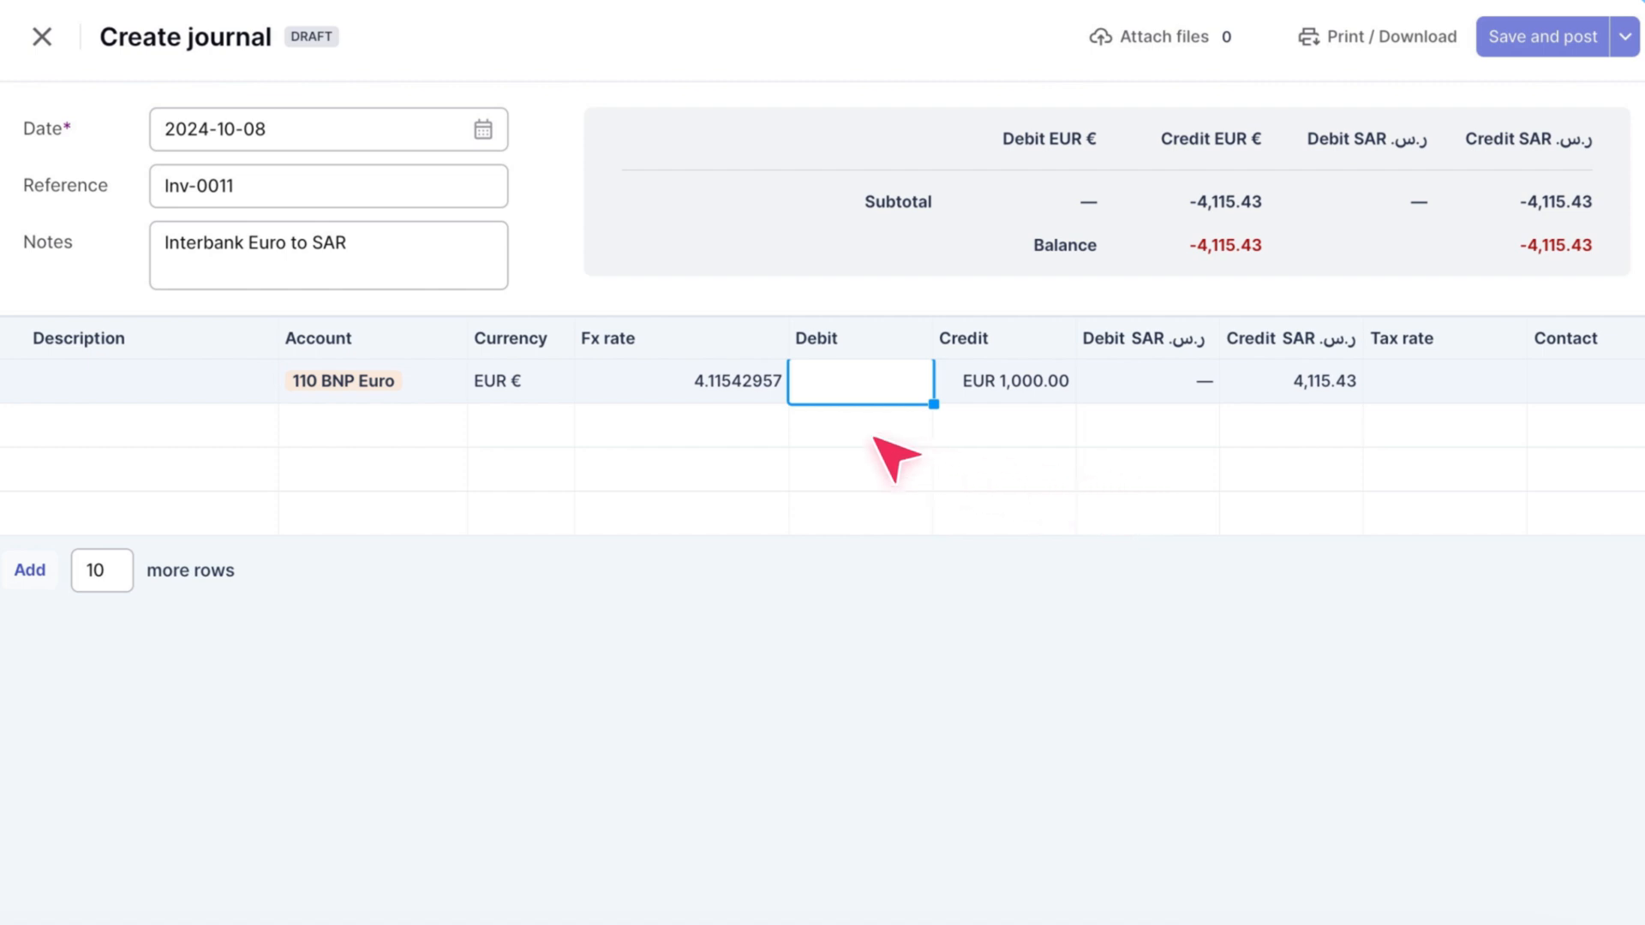
Step: Set the first line's exchange rate to 4, making its credit 4,000.00 SAR
left_click(680, 380)
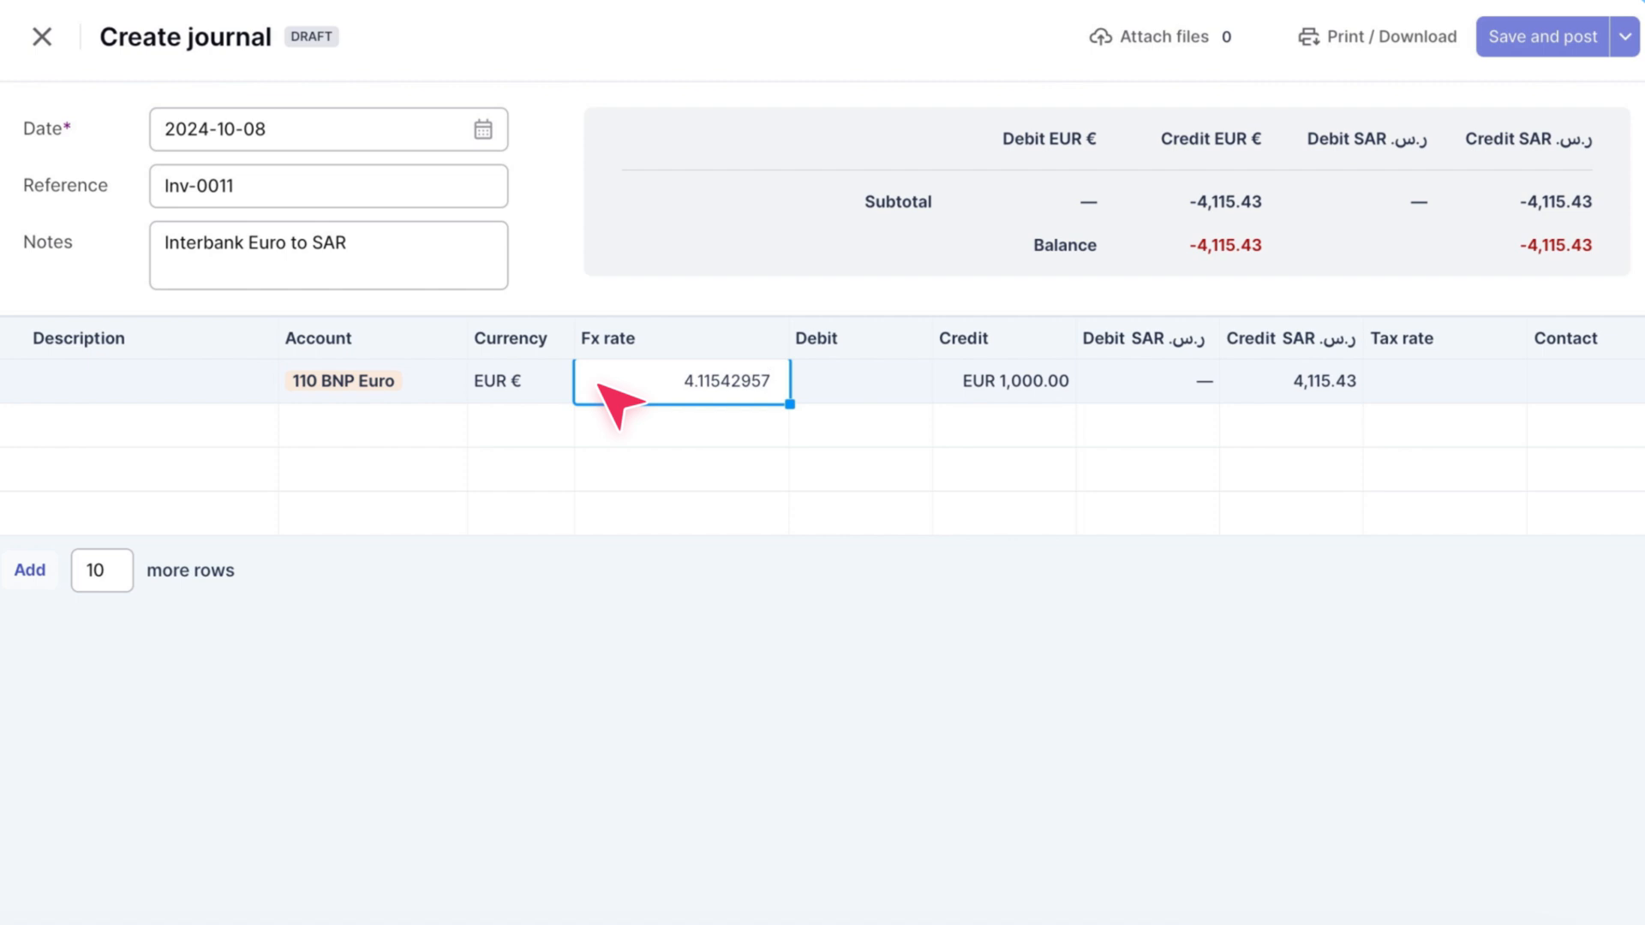
type("4")
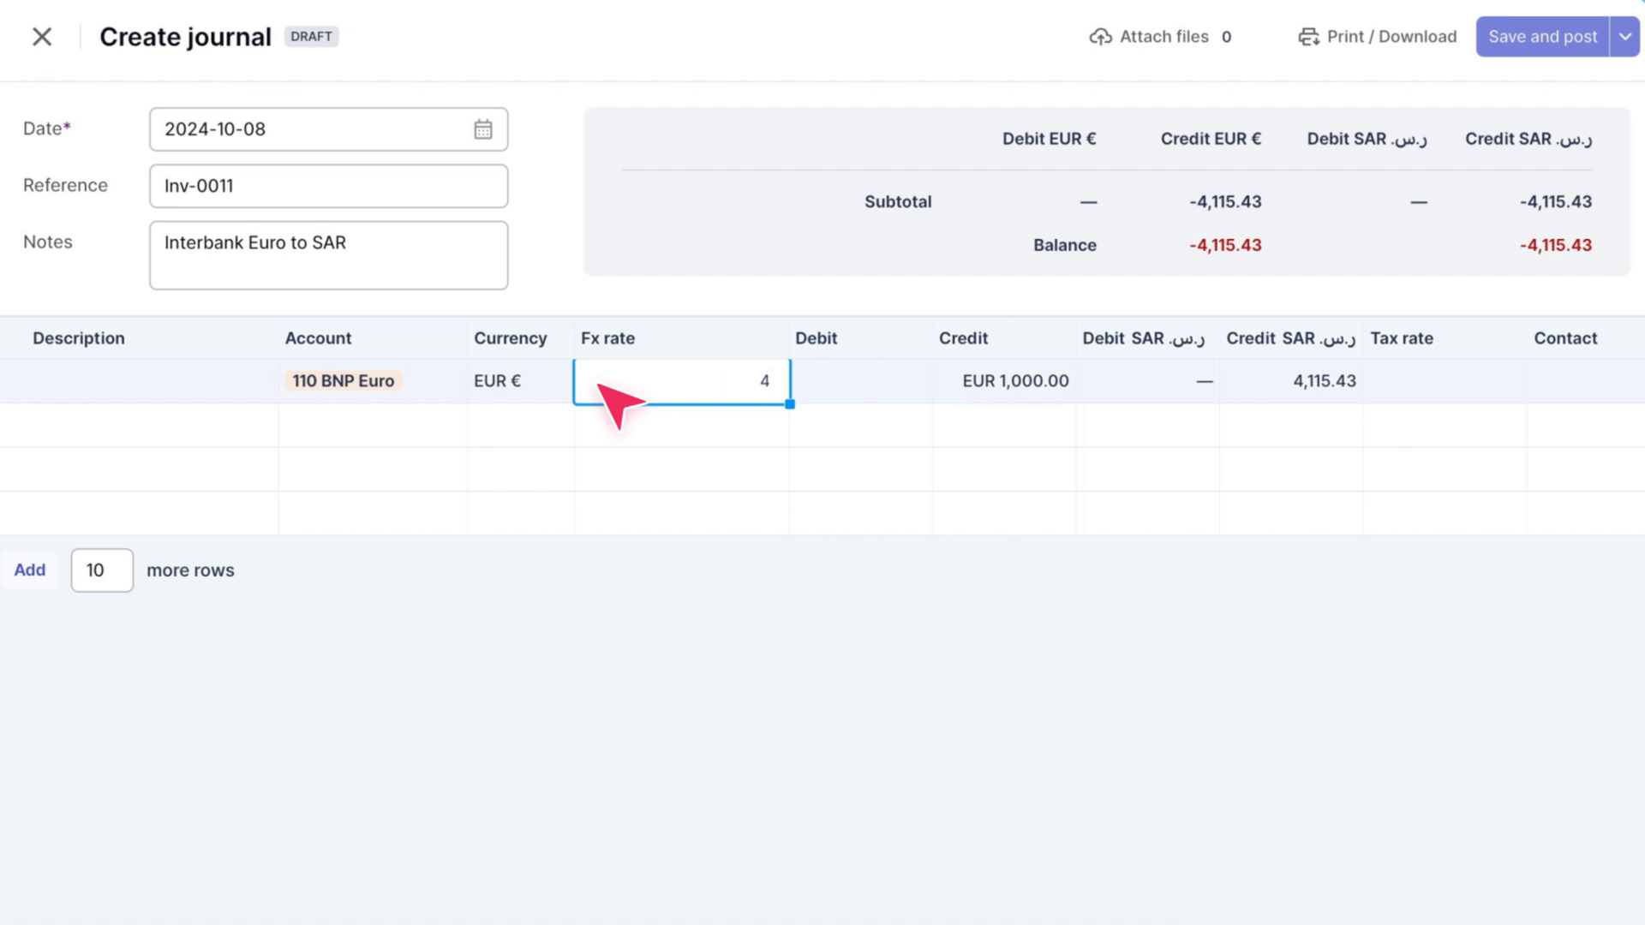
type("4")
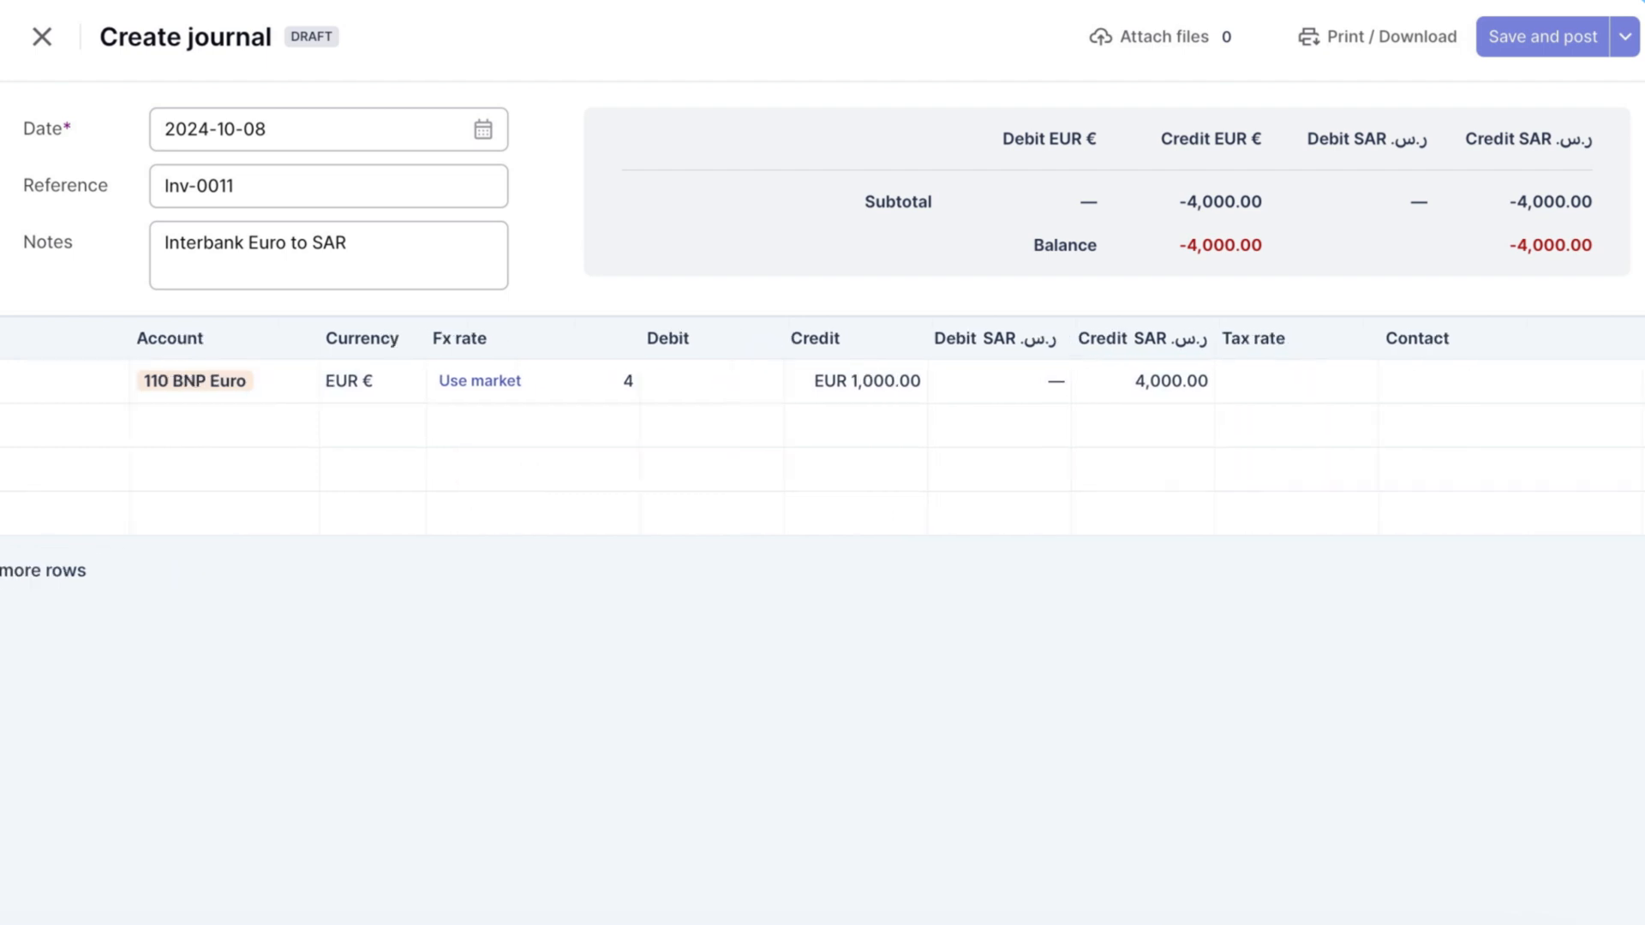
scroll("right", 3)
type("111 AL Inma")
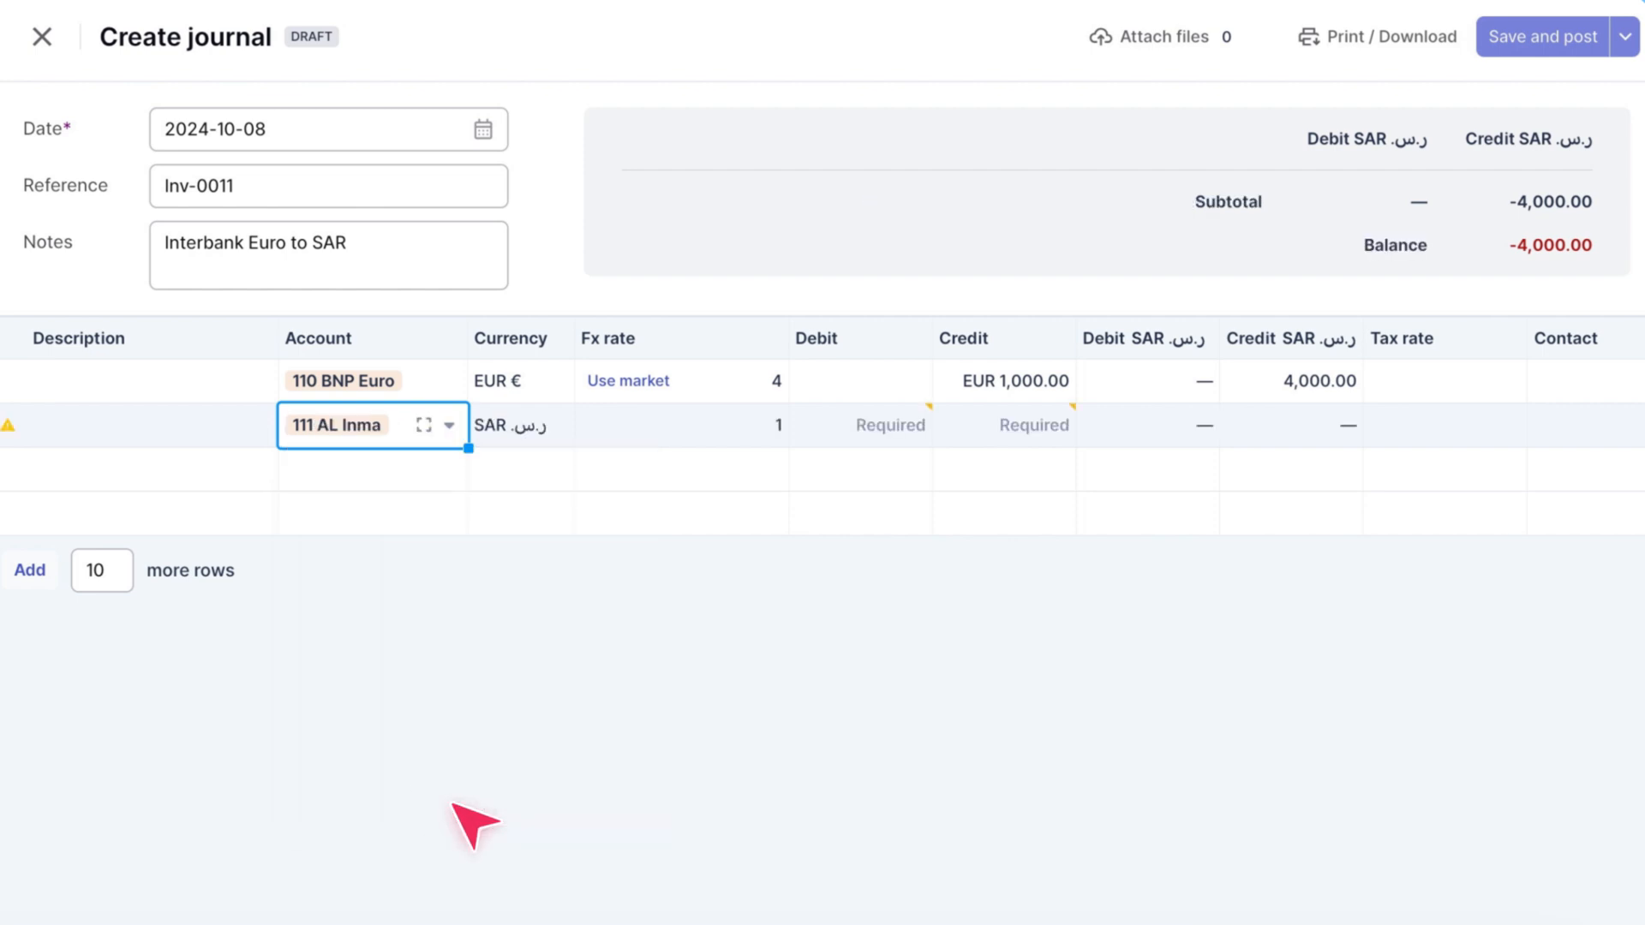
mouse_move(493, 801)
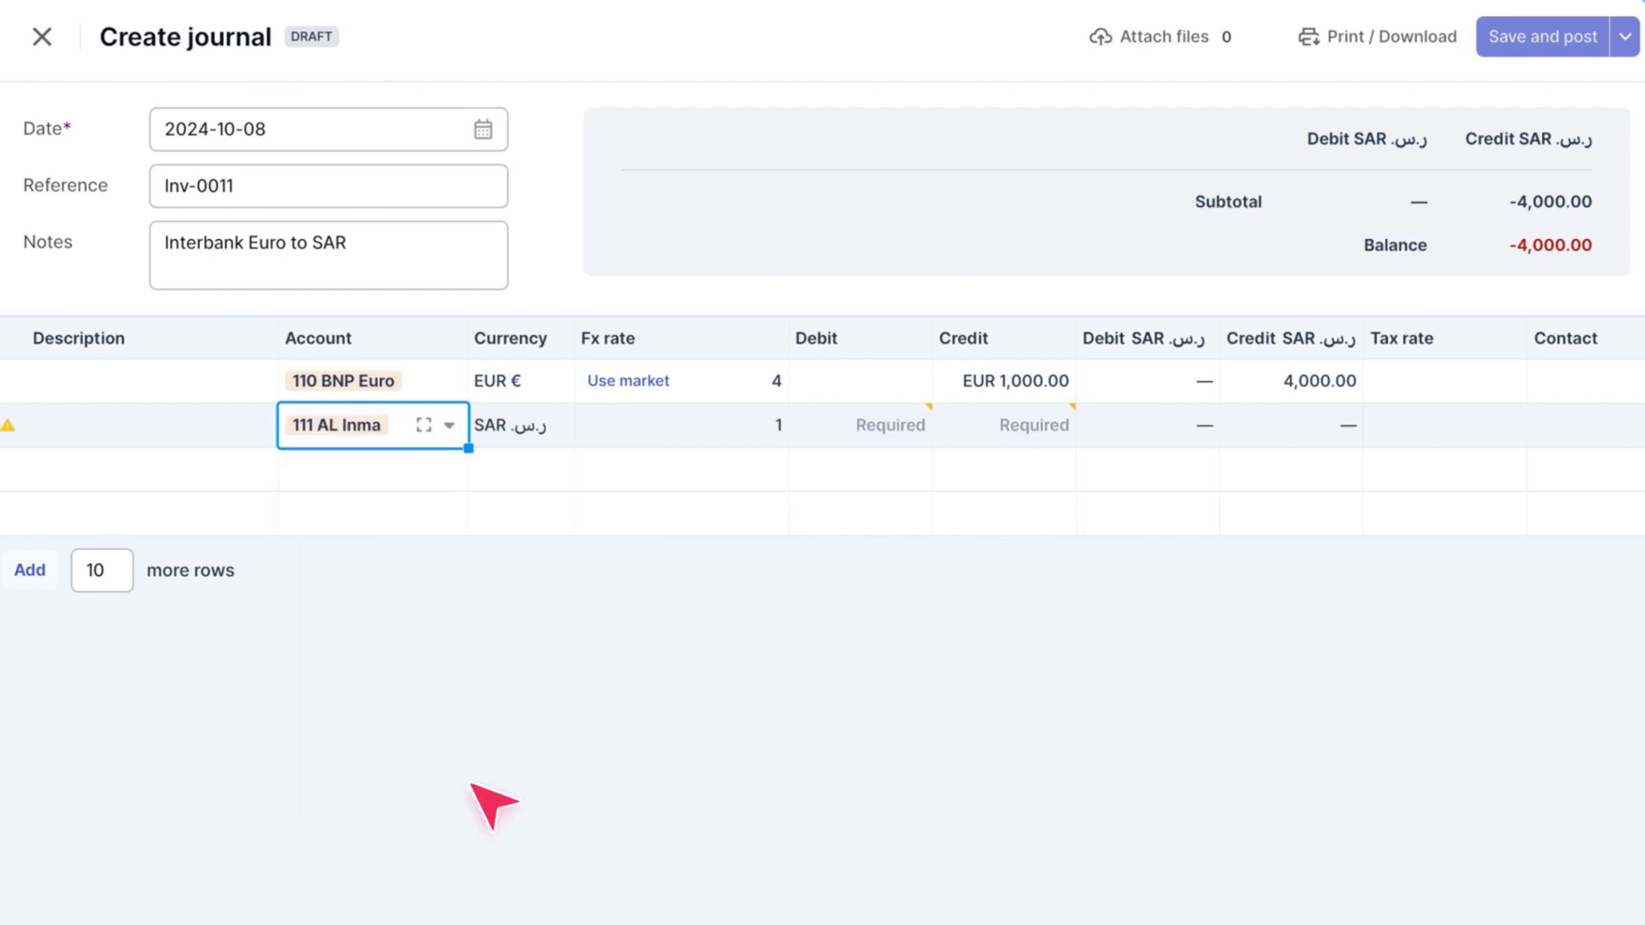
mouse_move(829, 438)
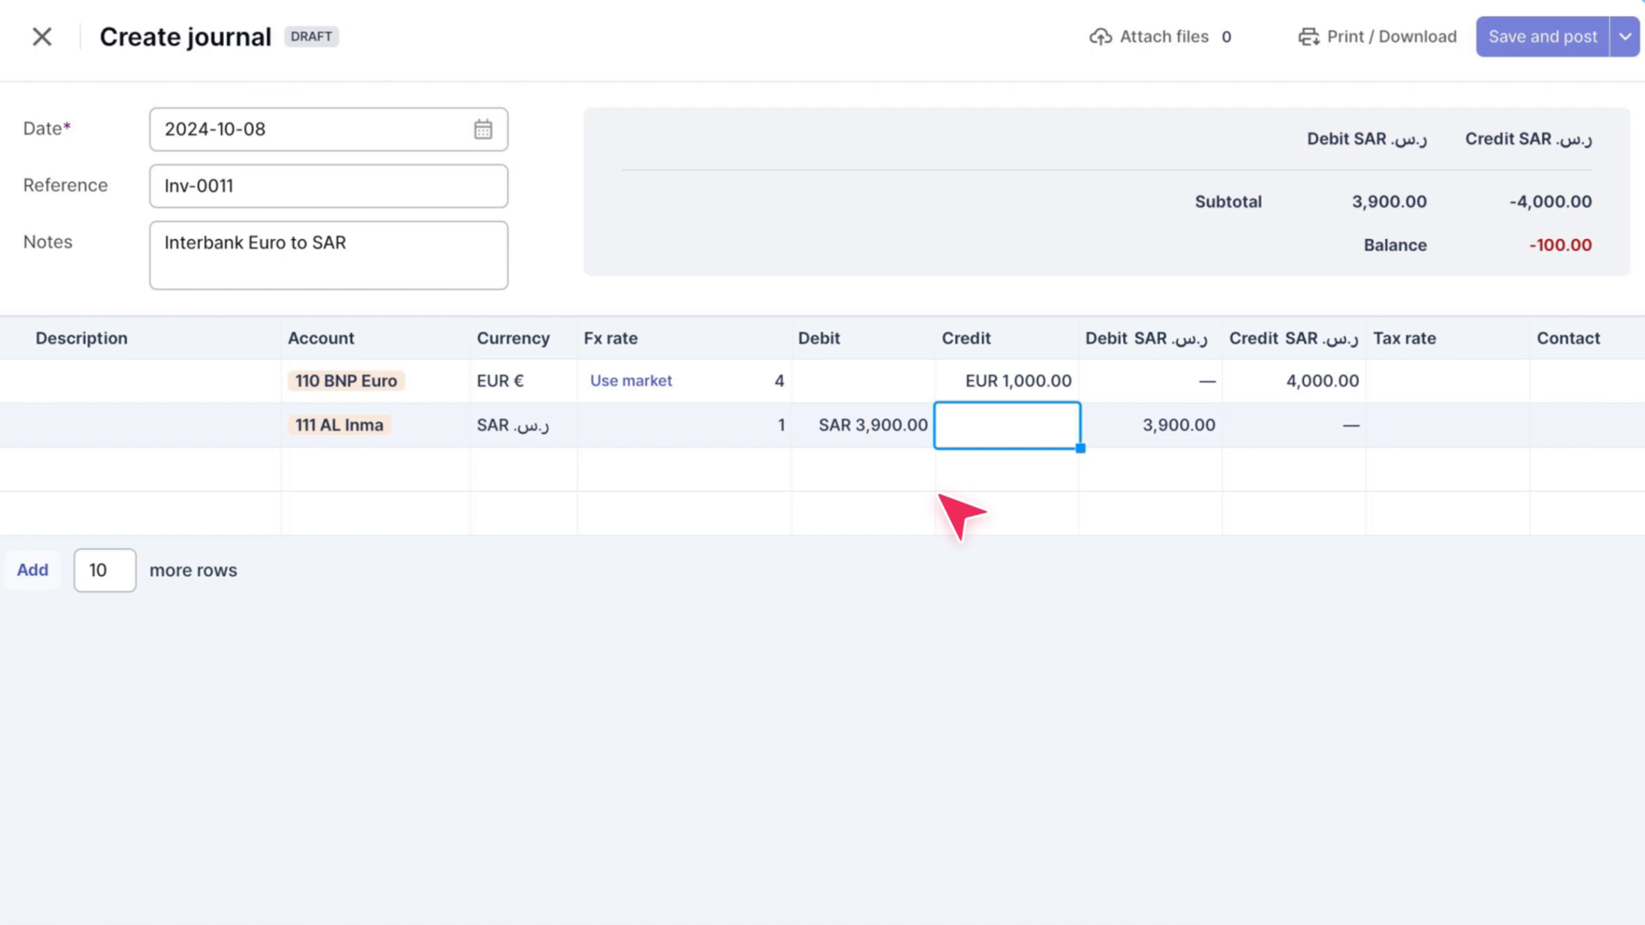
Step: Debit account 111 AL Inma with SAR 3,900 on the second line
left_click(870, 425)
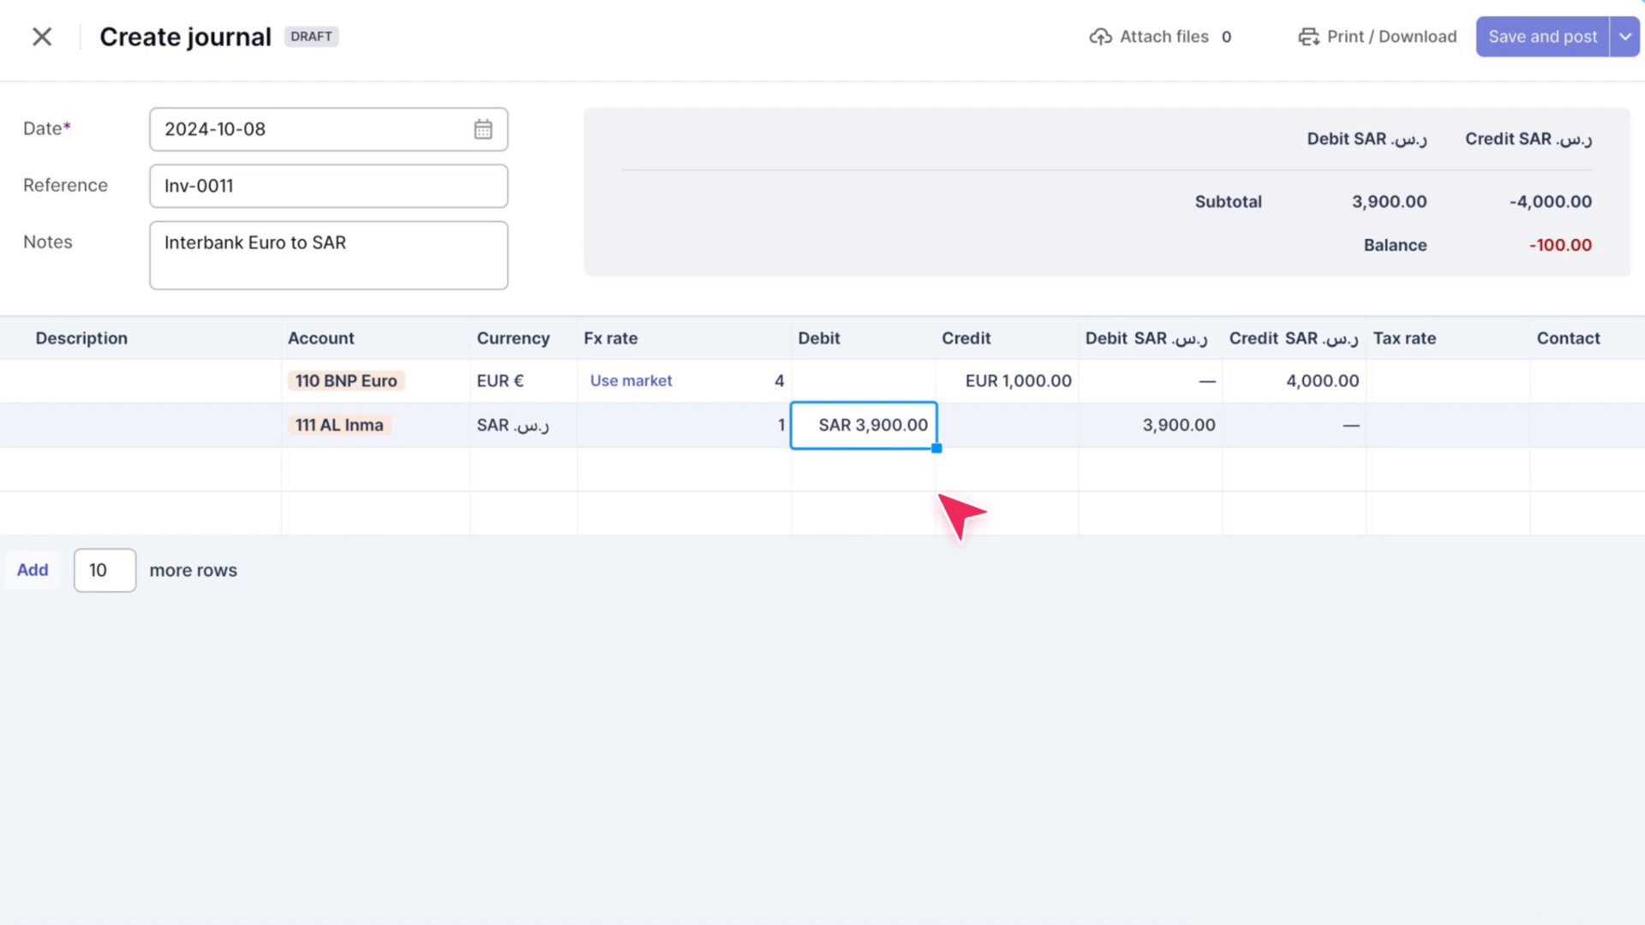
mouse_move(829, 502)
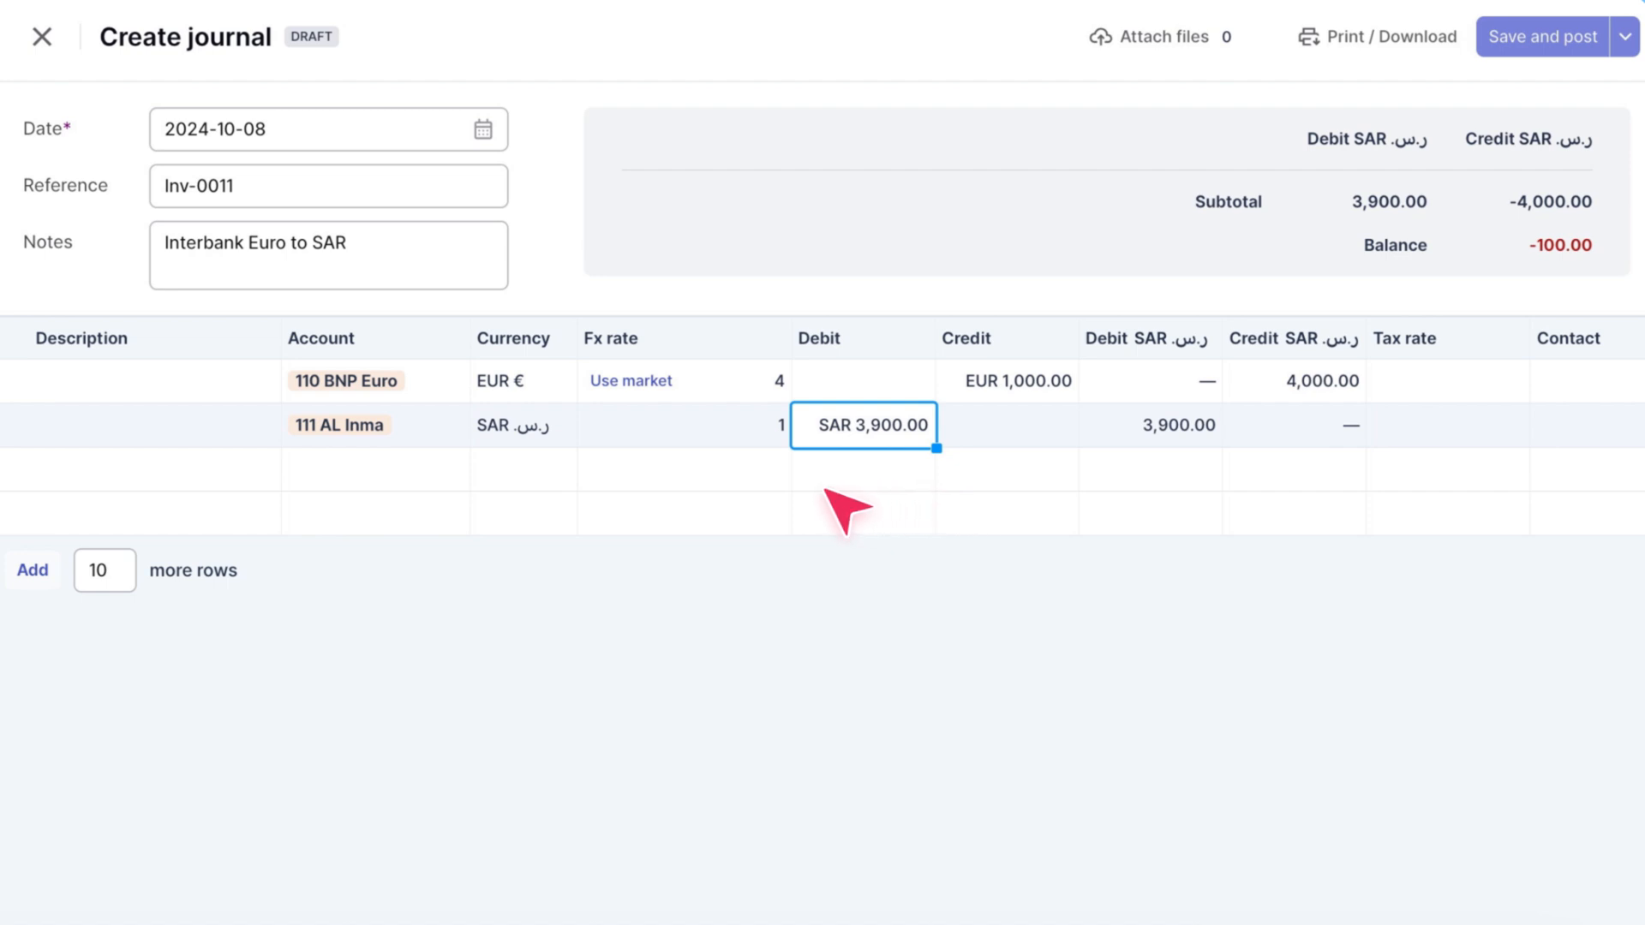
mouse_move(394, 488)
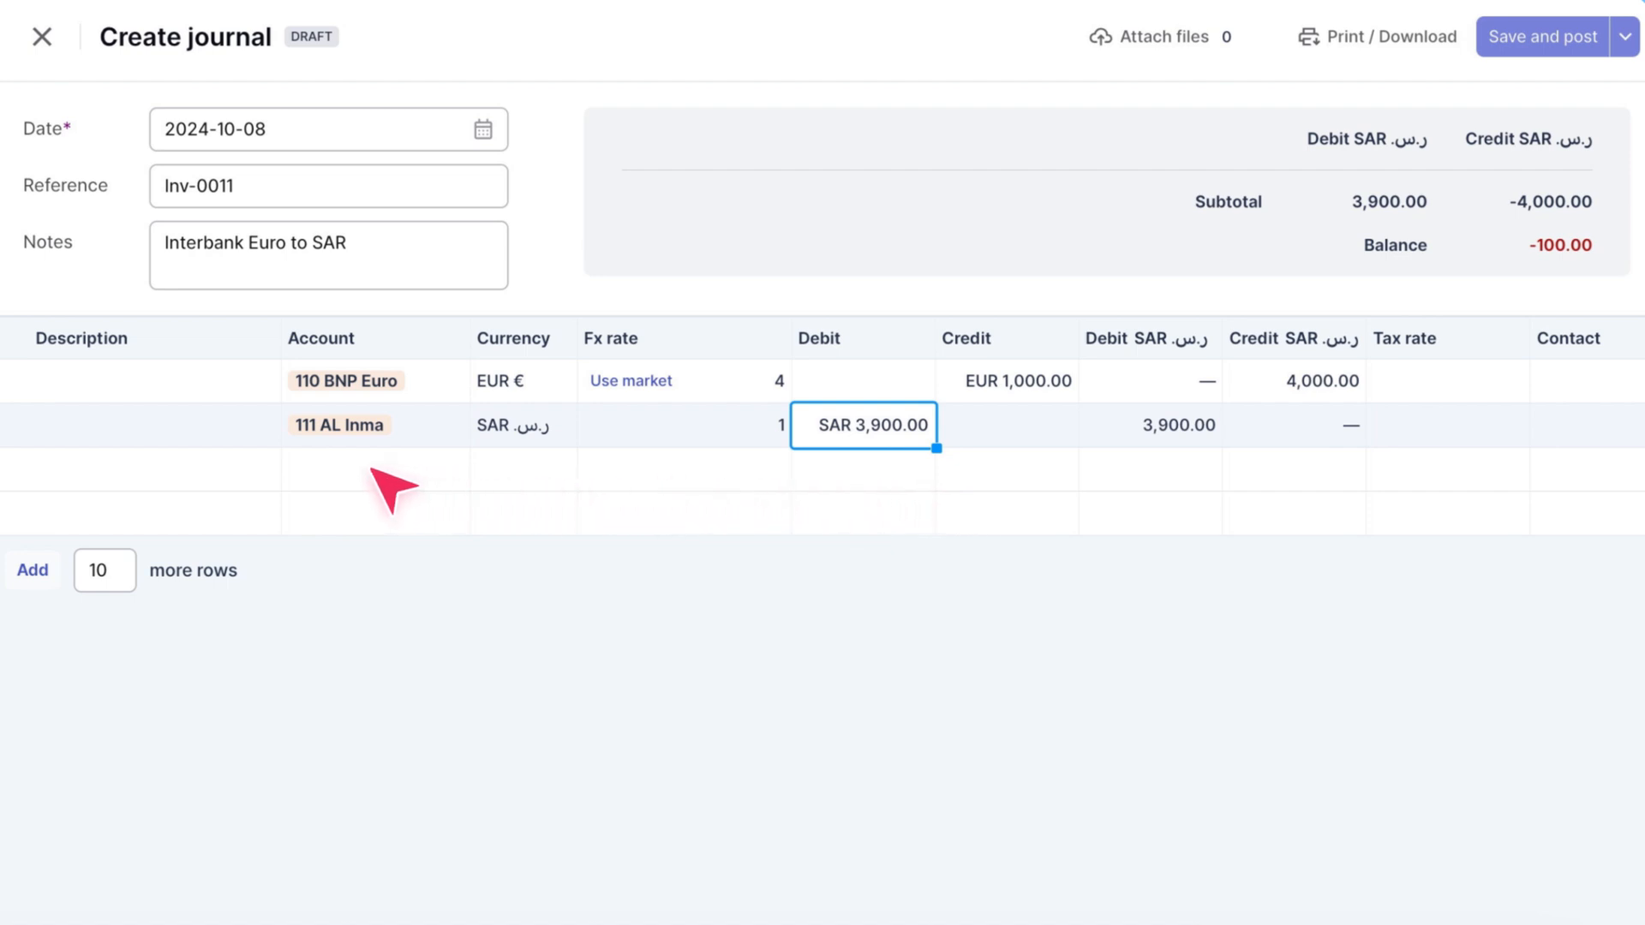
Step: Debit SAR 60 to 603 Bank Fees and Charges and SAR 40 to 605 Exchange Gain or Loss
type("ban")
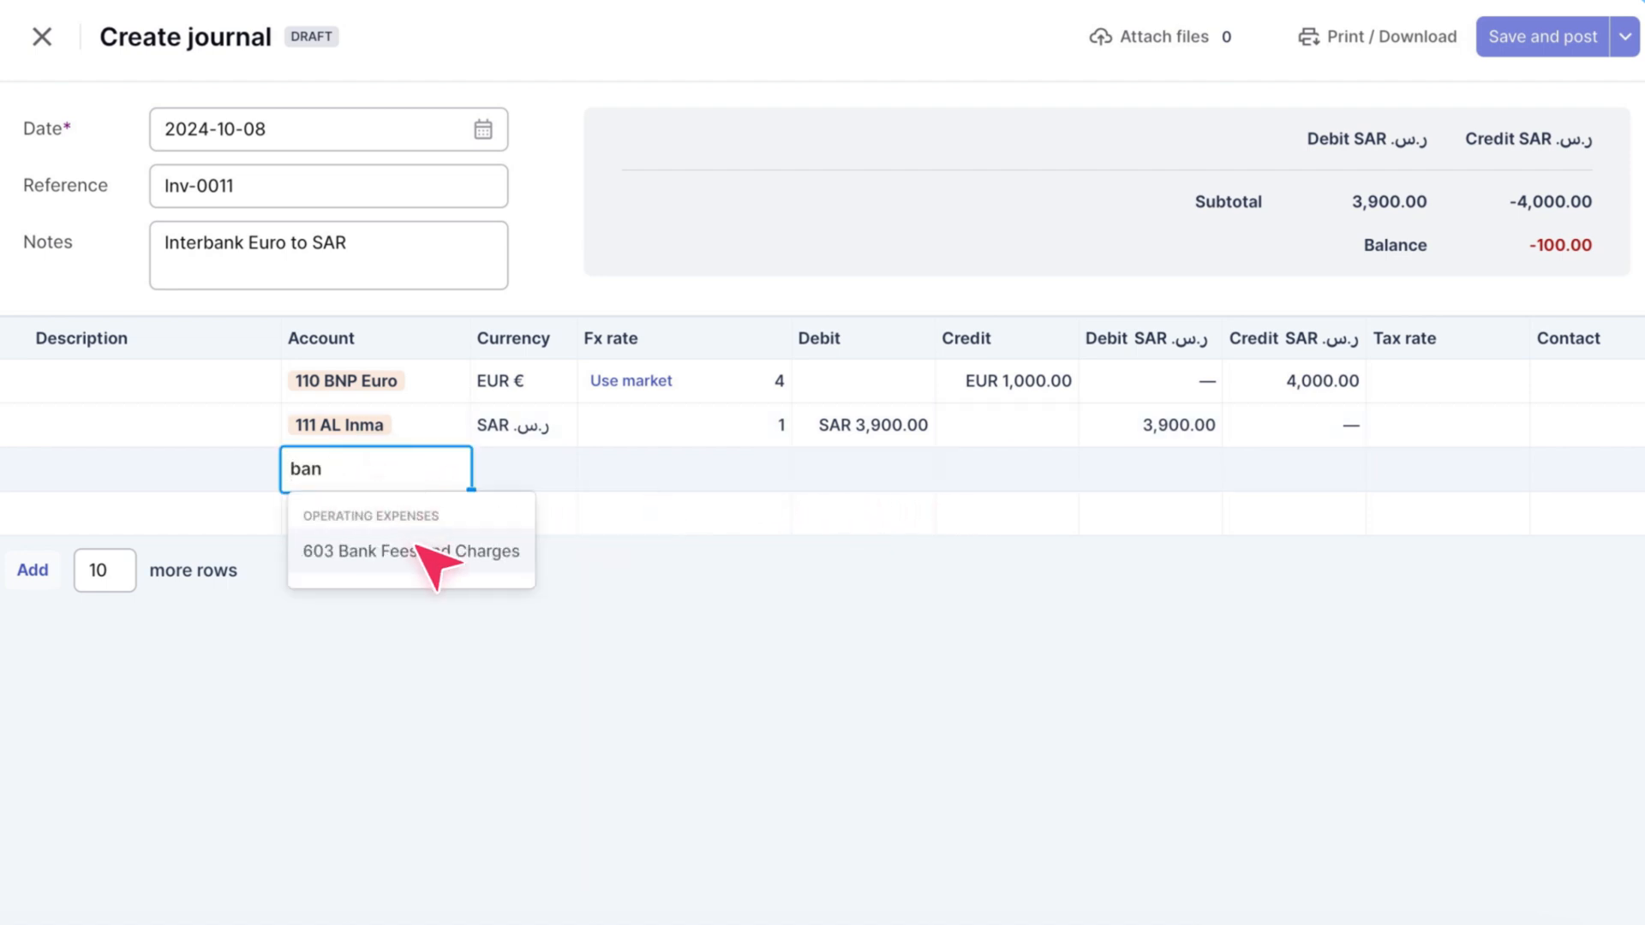
left_click(410, 550)
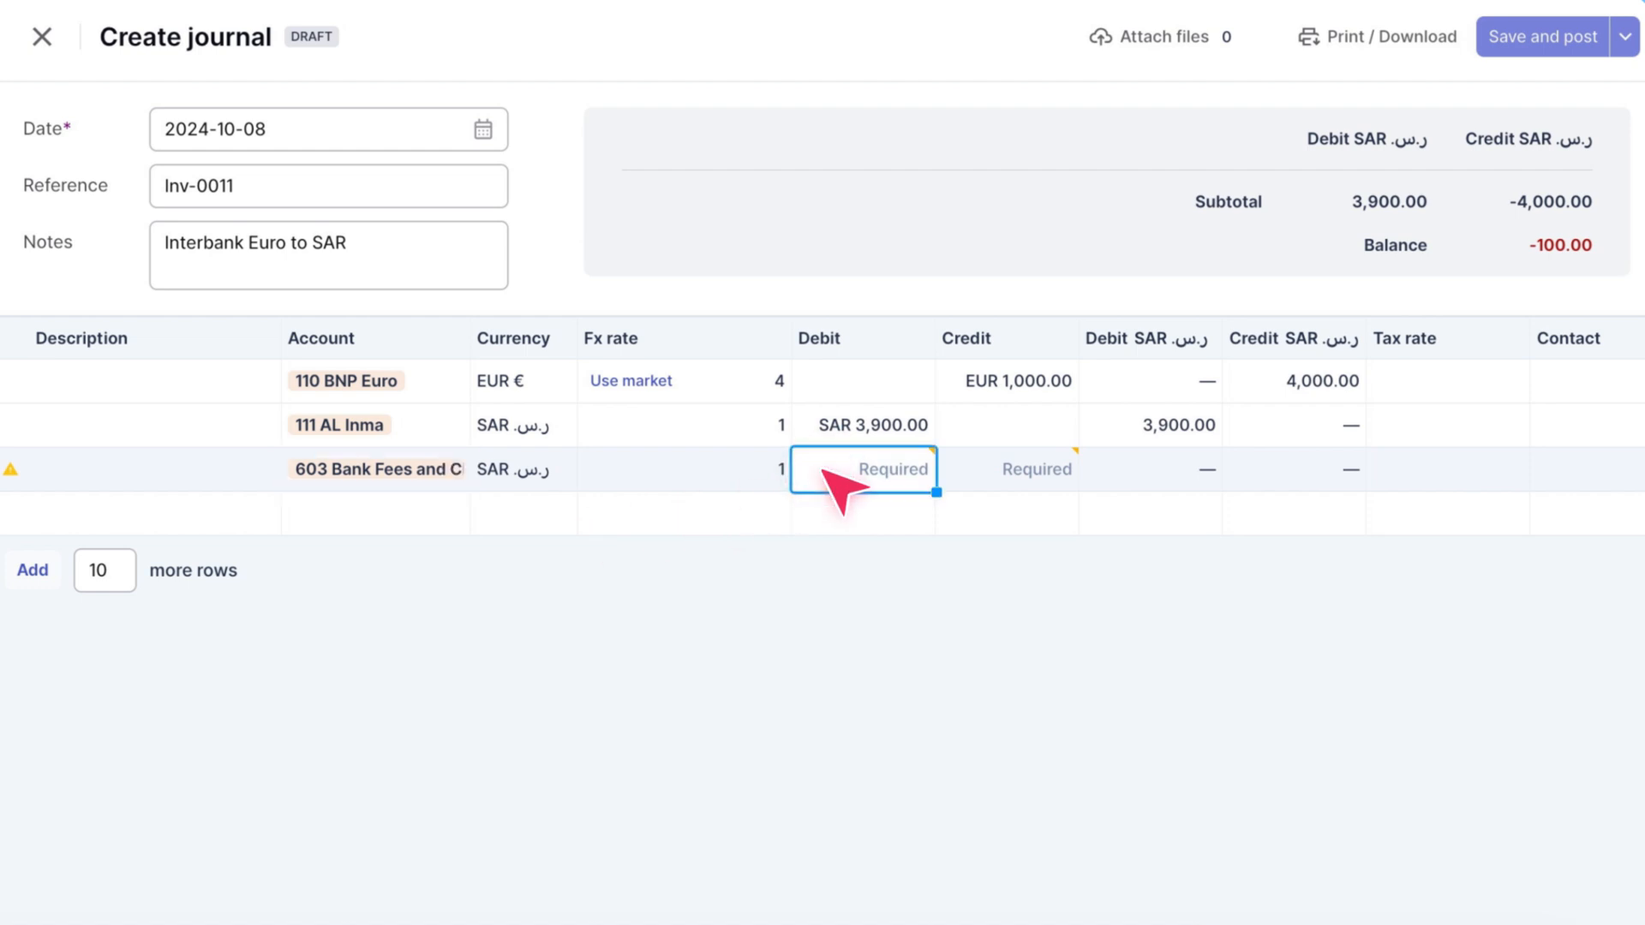
type("60.00")
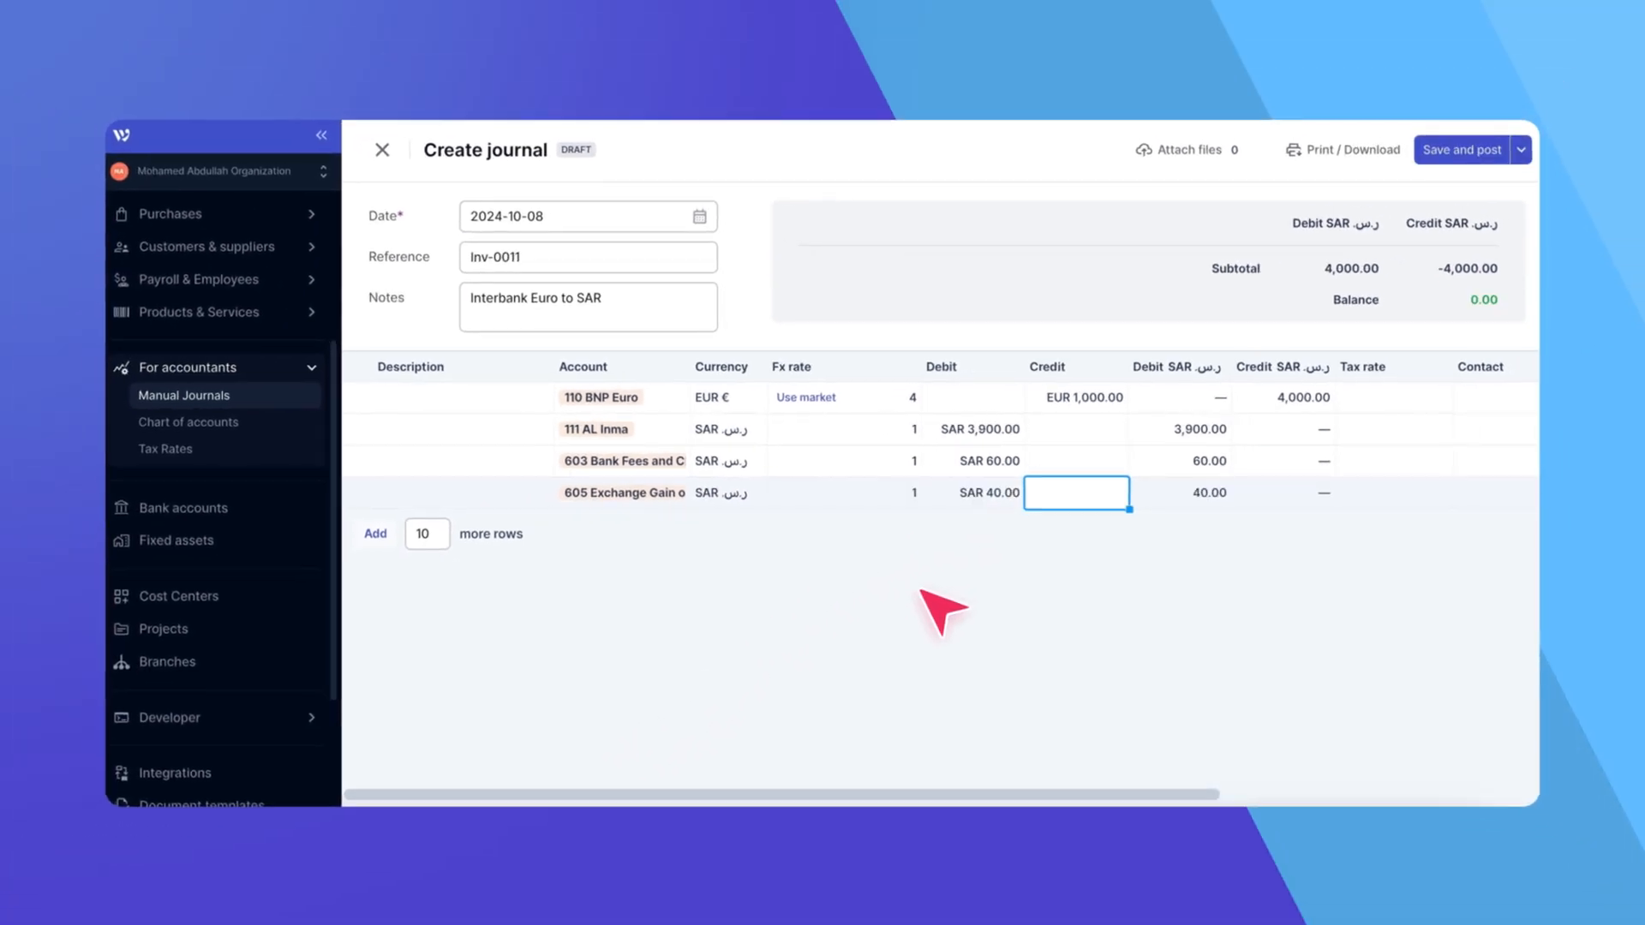
mouse_move(1448, 228)
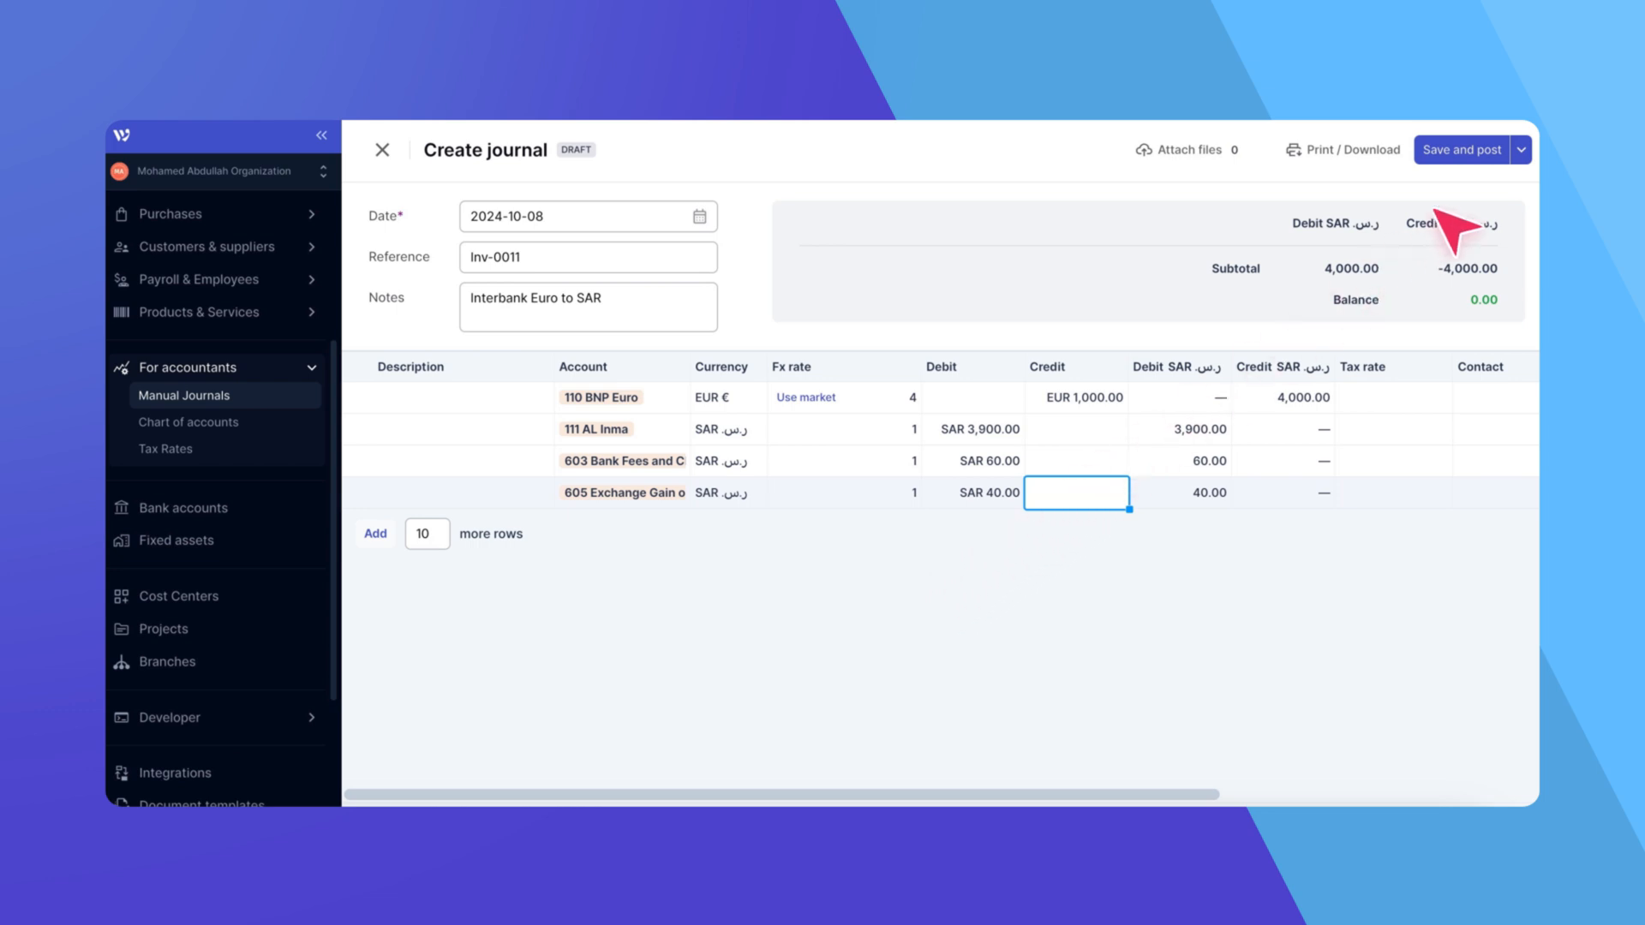
Step: Save and post the balanced journal Inv-0011
left_click(1519, 149)
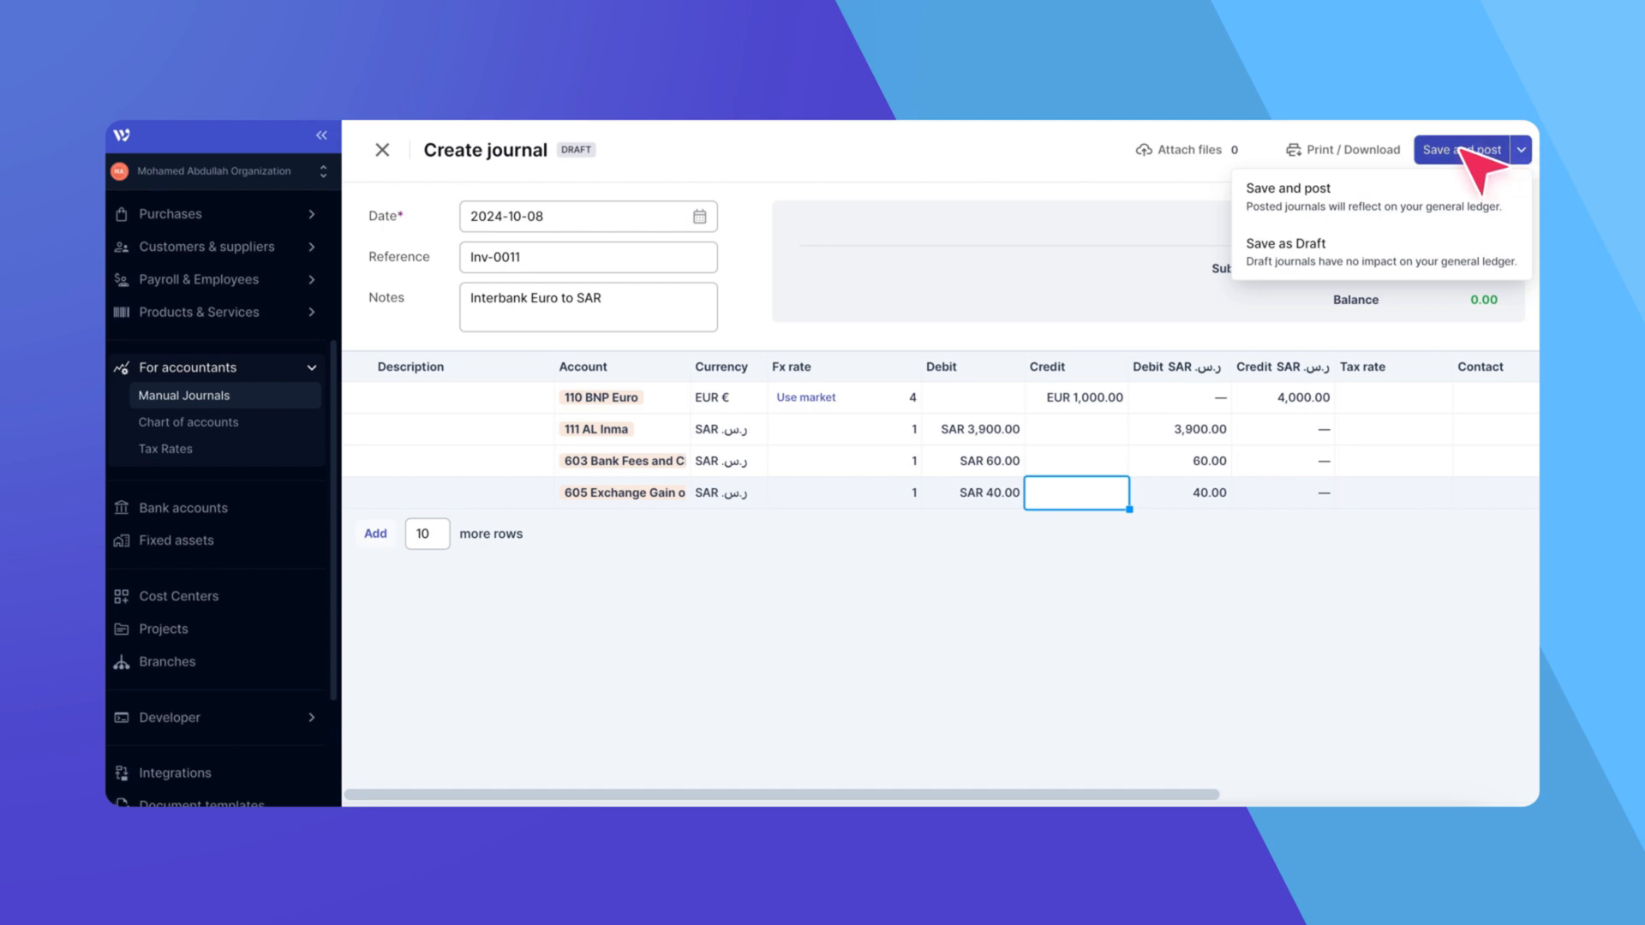
left_click(1287, 188)
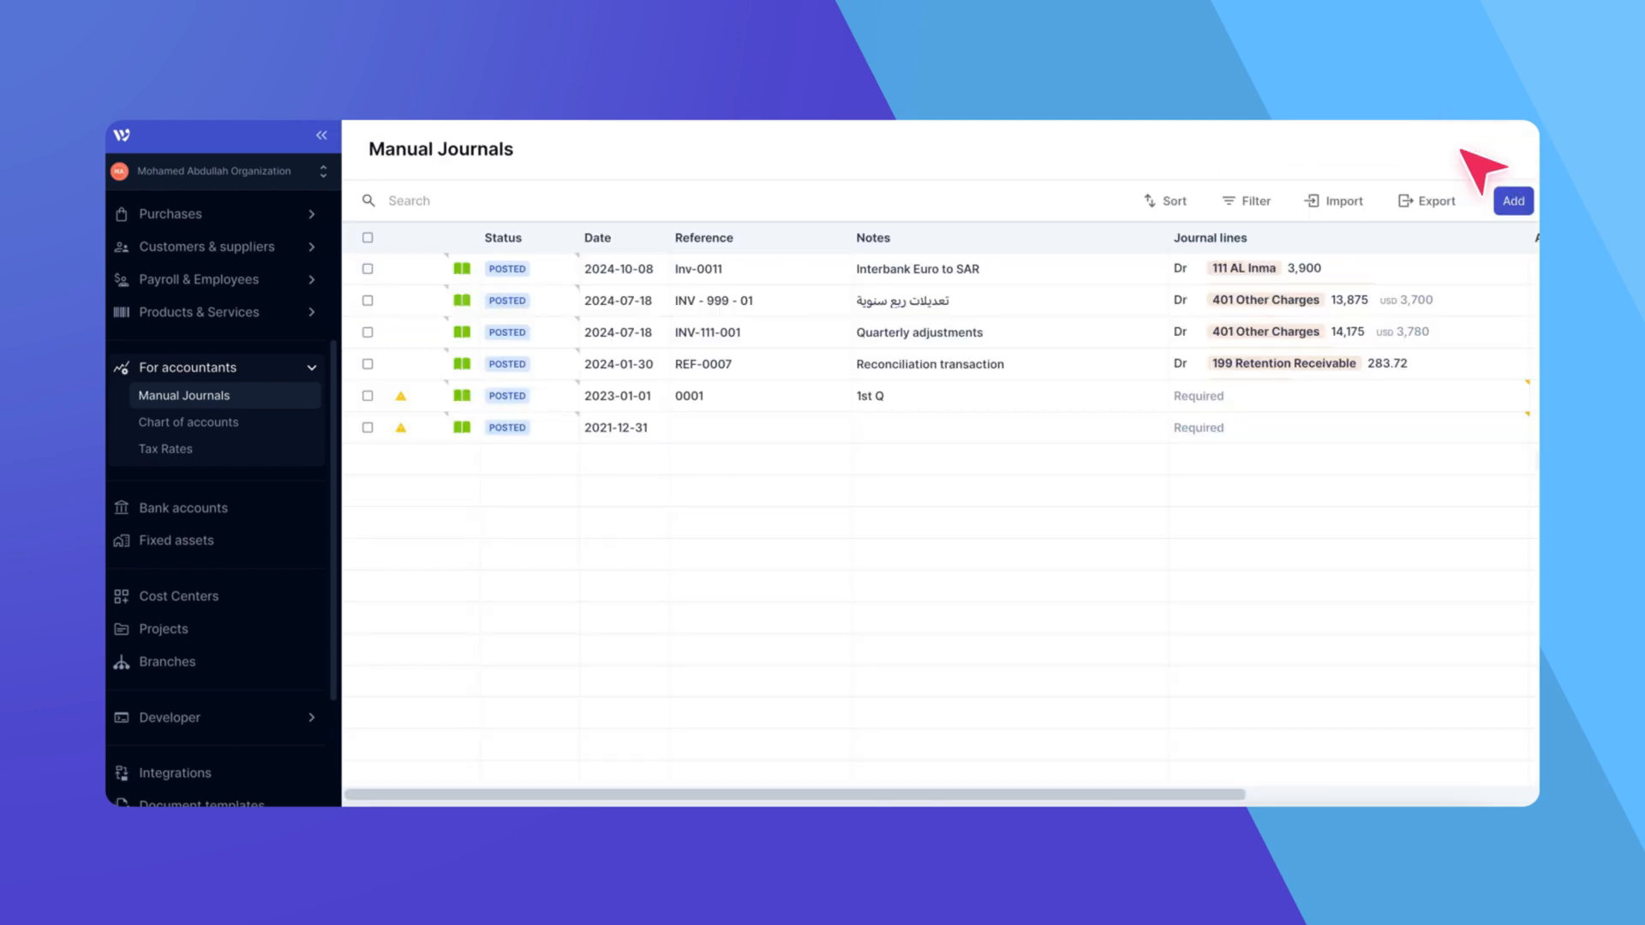